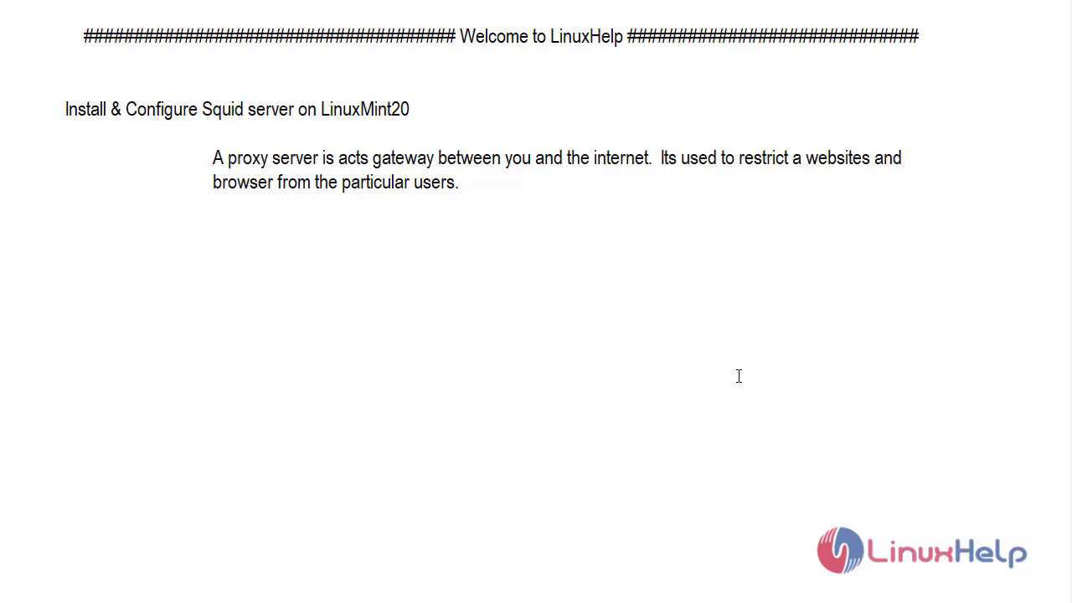
mouse_move(779, 475)
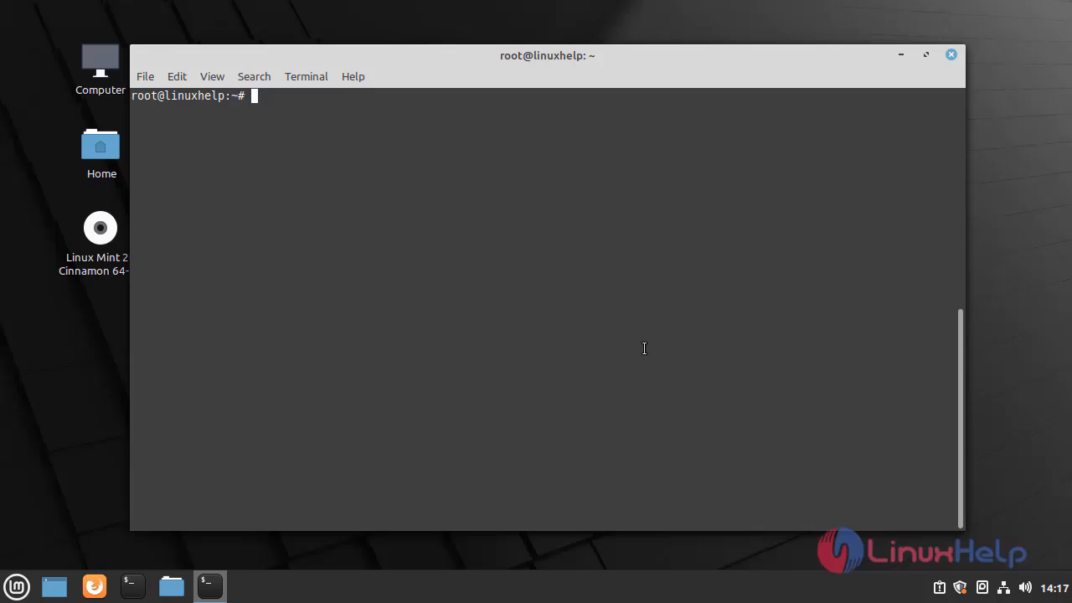
Step: Run cat /etc/os-release to confirm Linux Mint 20 (Ulyana)
type("cat /")
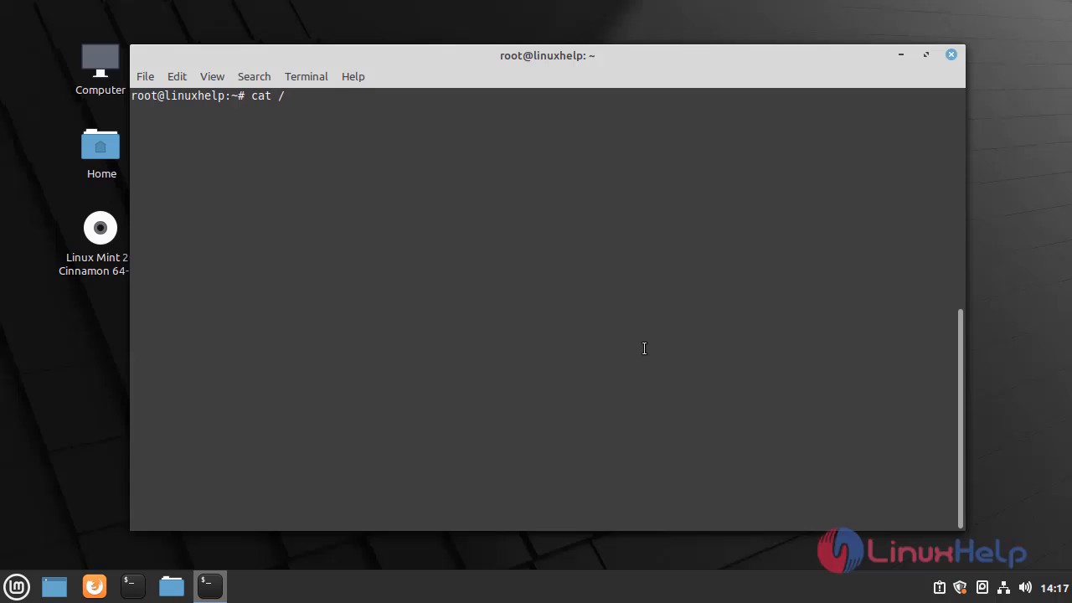
type("etc/o")
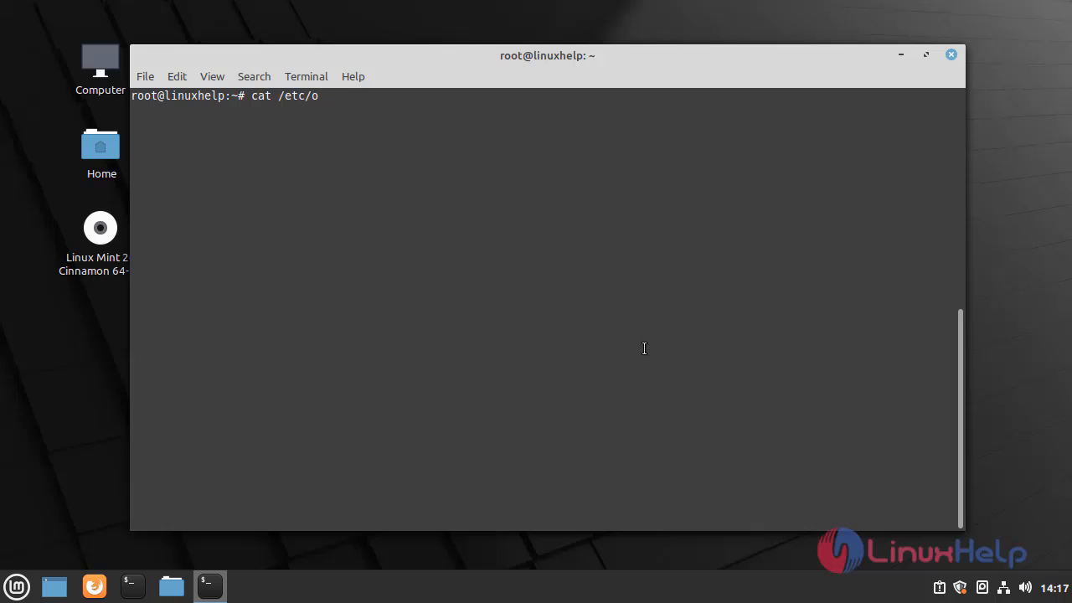
type("s-rel")
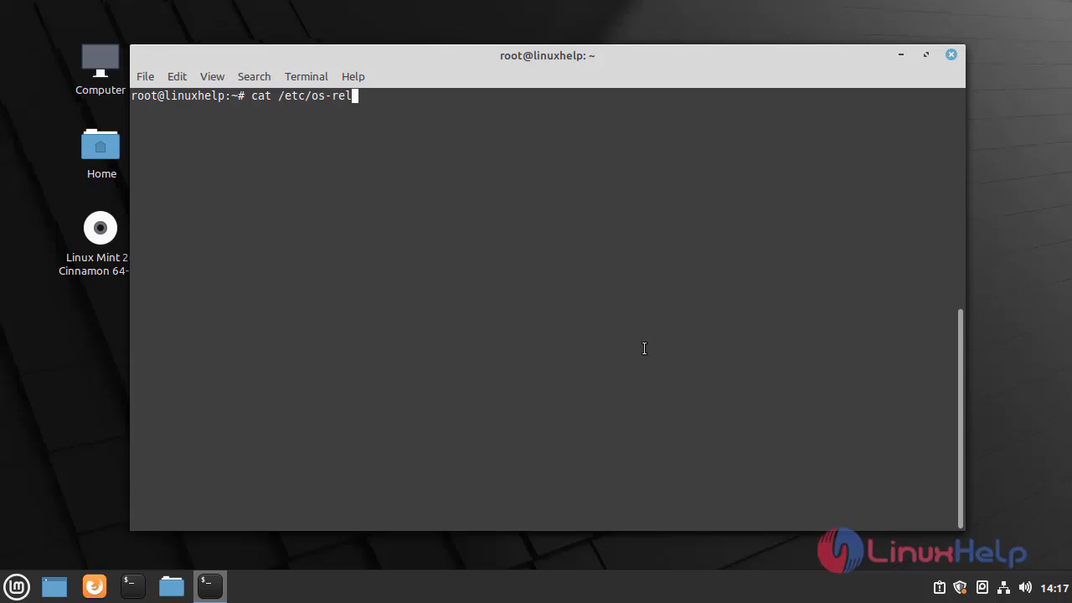
type("ease")
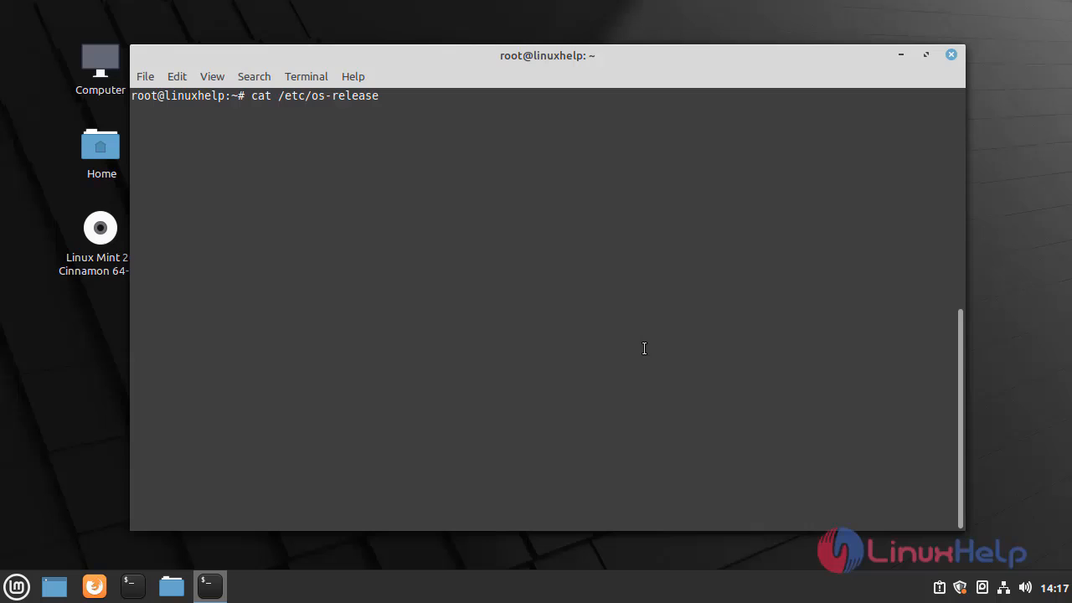
key("Return")
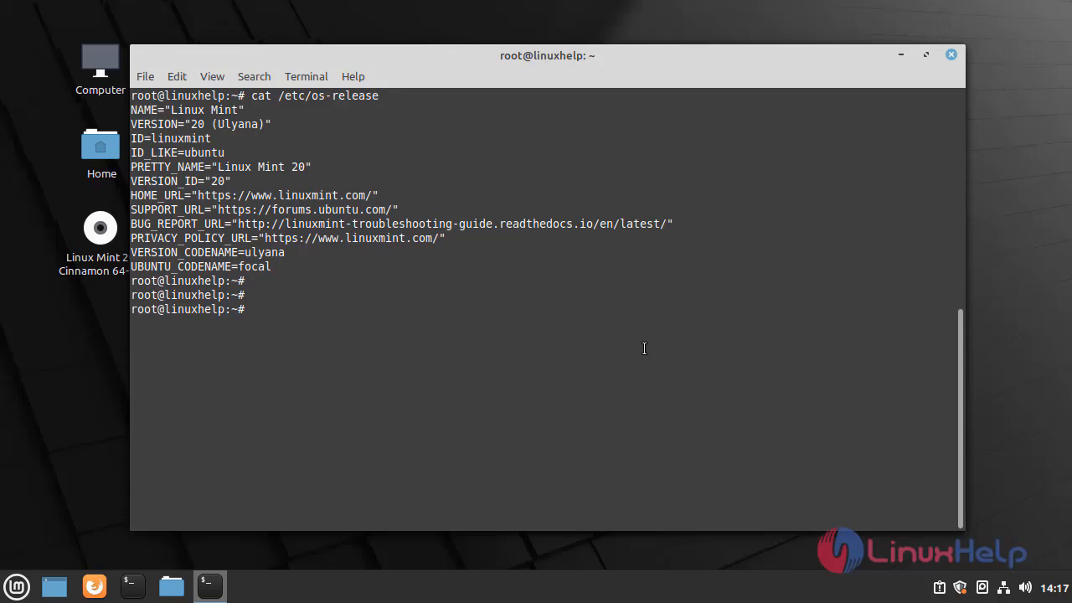
Step: Run apt-get install squid and answer y to install its five packages
type("apt")
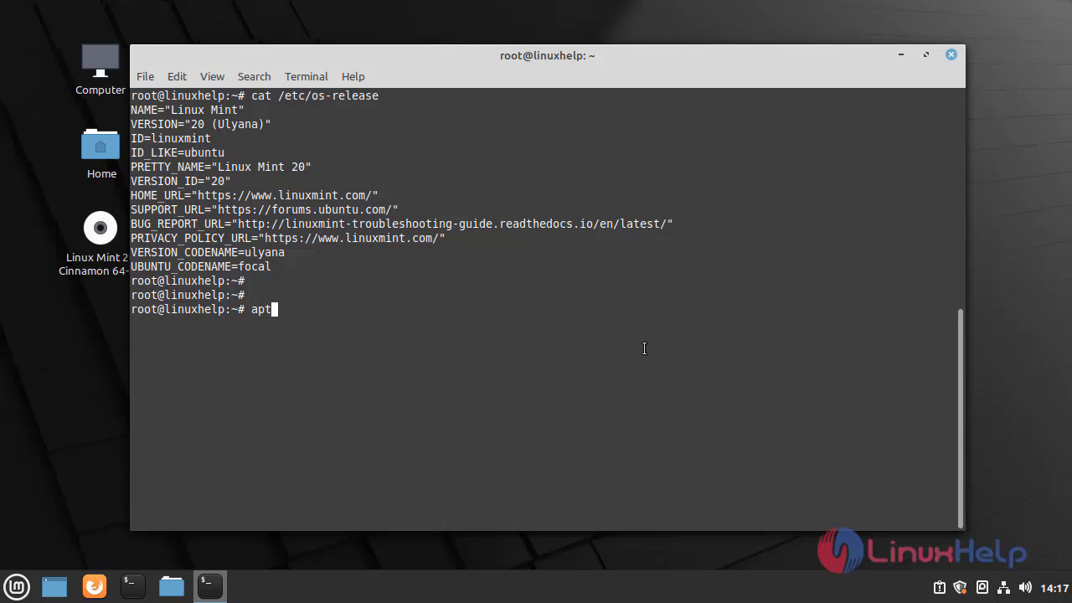
type("-get insta")
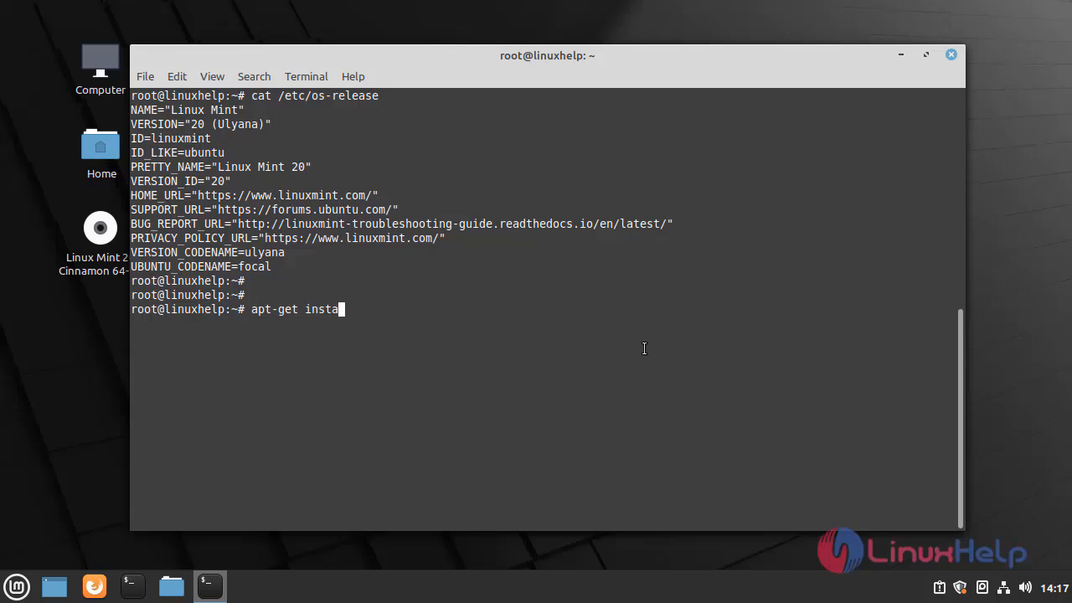
type("ll squid")
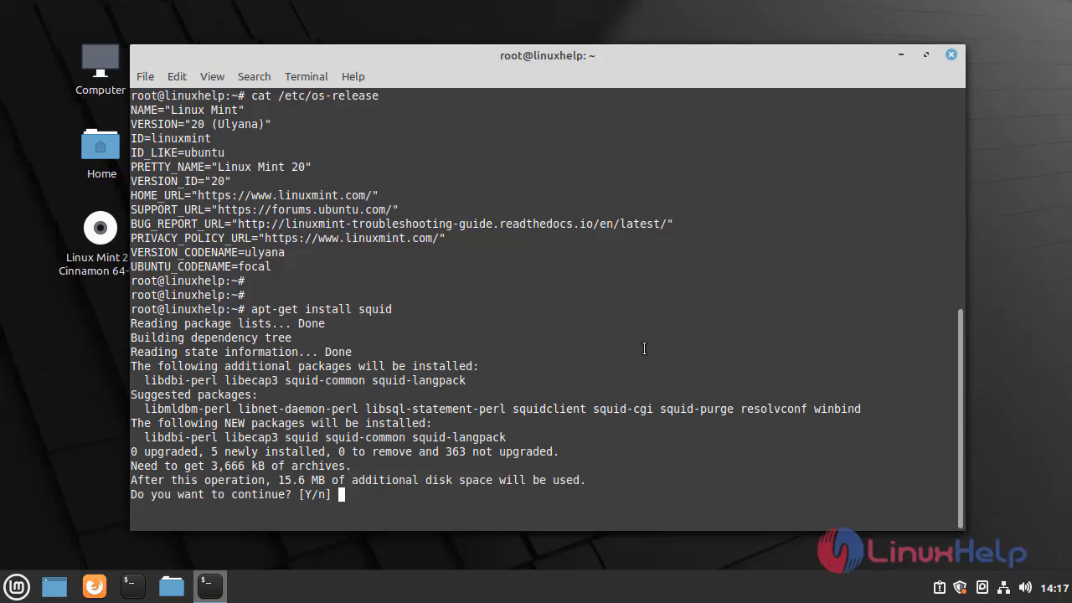
type("y")
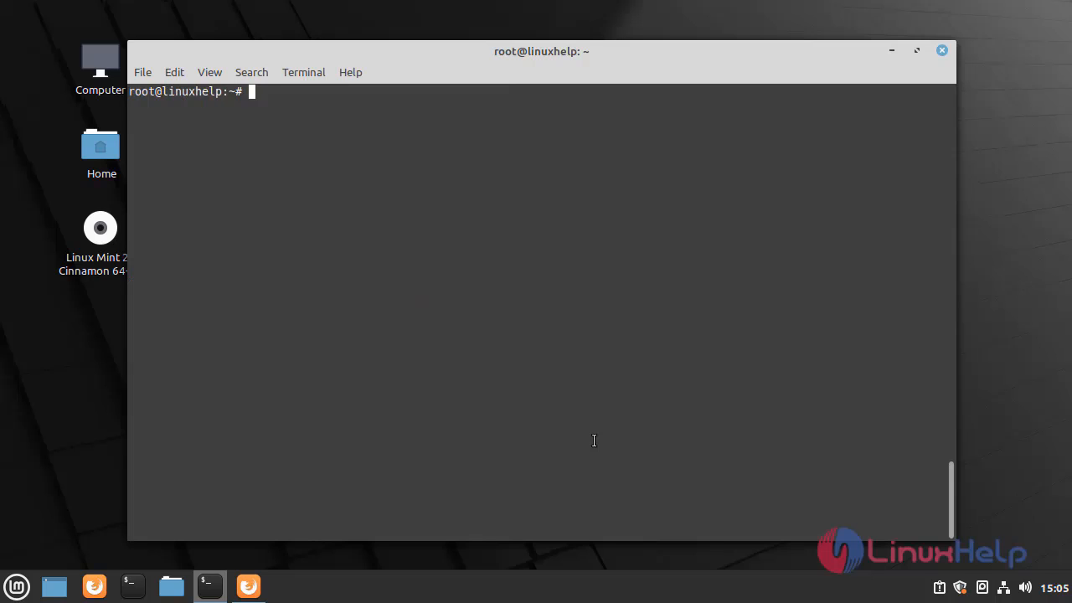
Step: Run systemctl start squid, then query it with systemctl status squid
type("system")
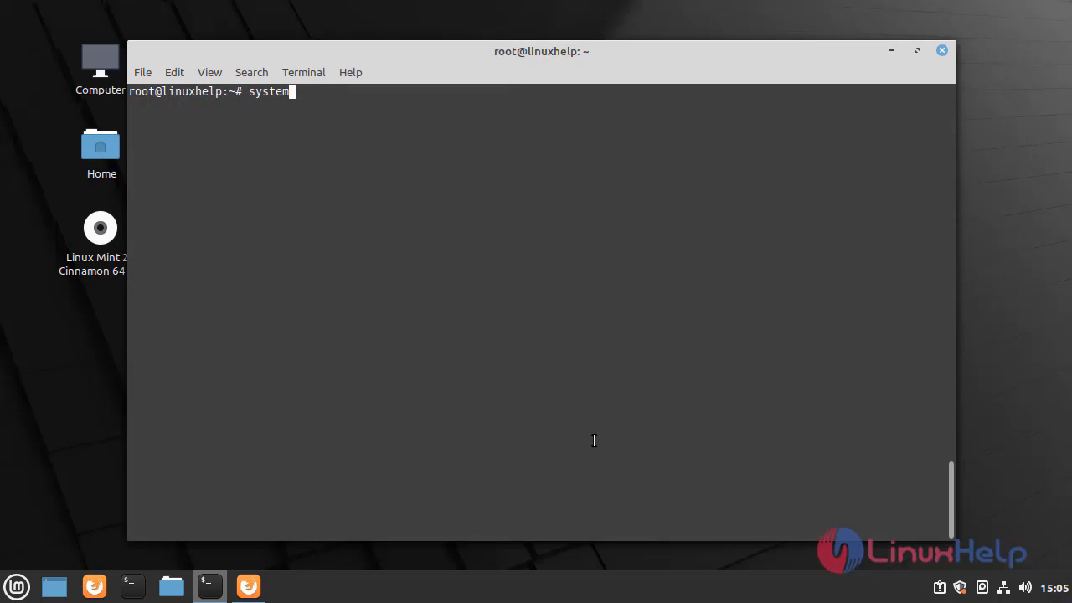
type("ctl s")
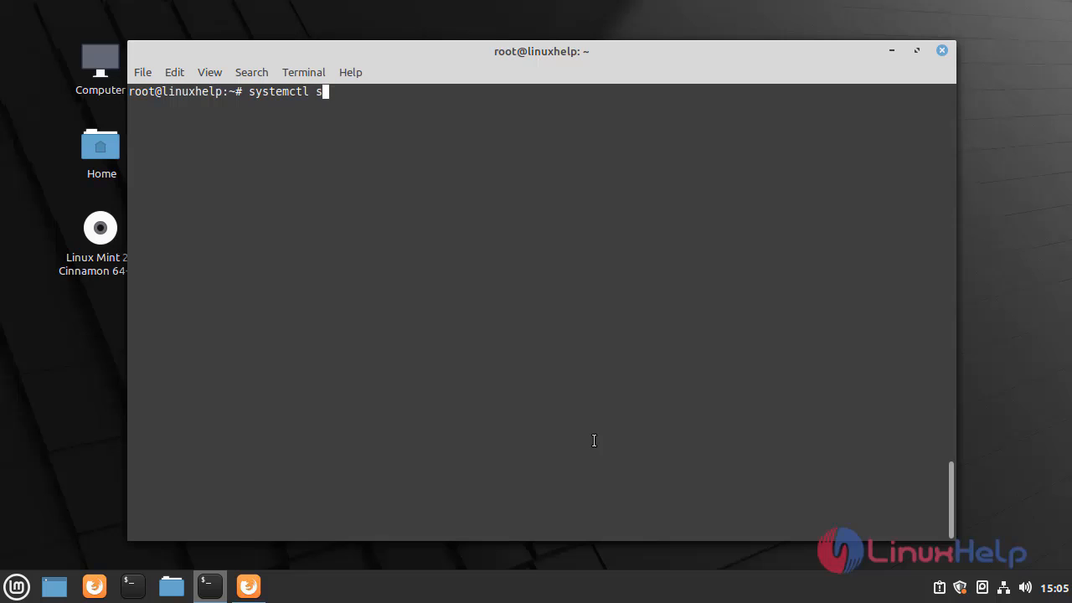
type("tart")
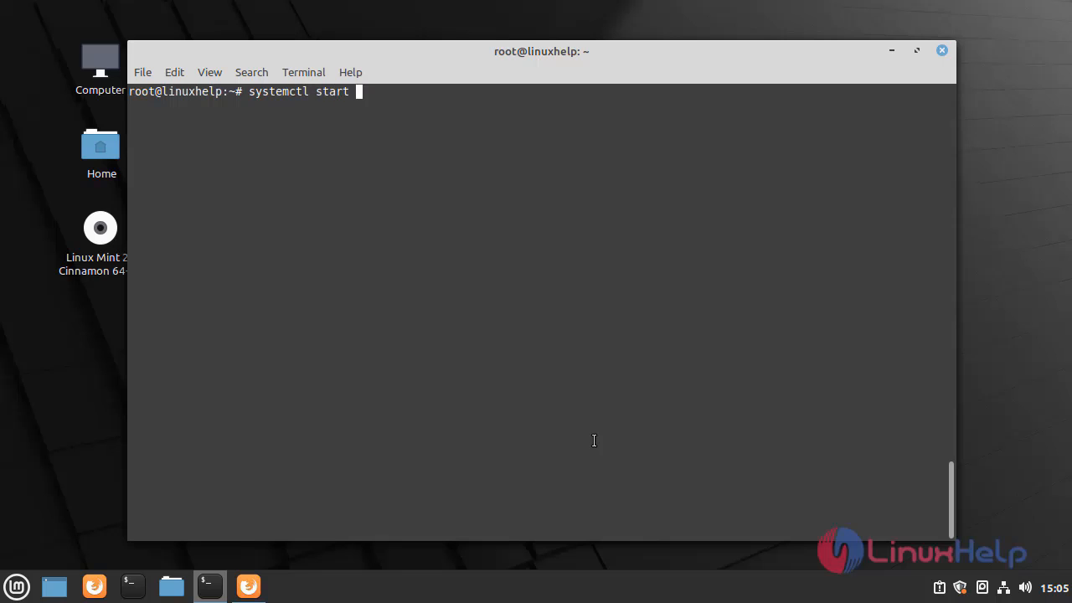
type("squid")
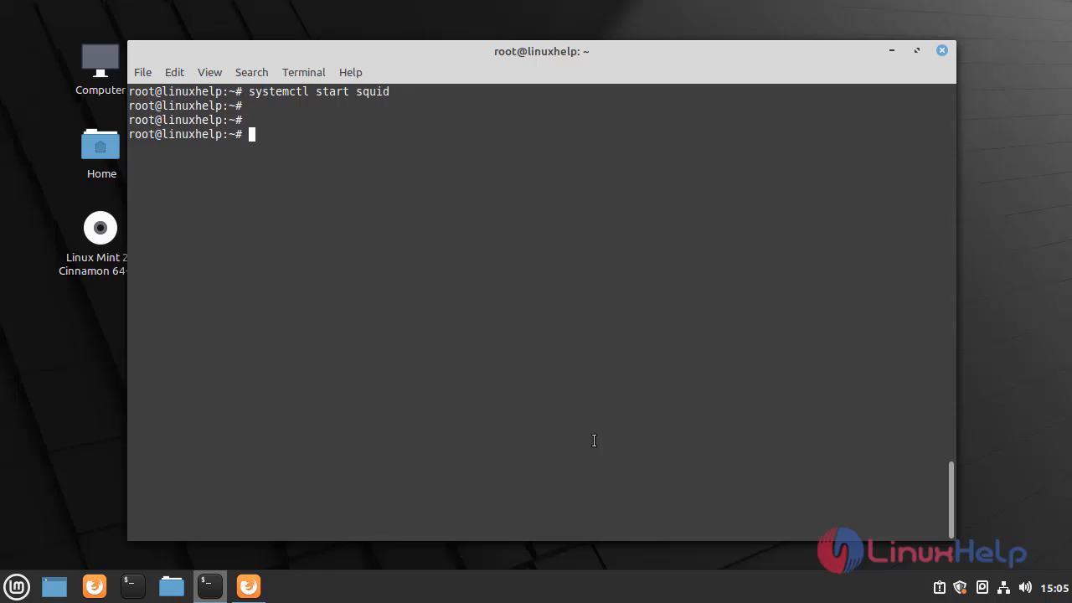
type("systemctl")
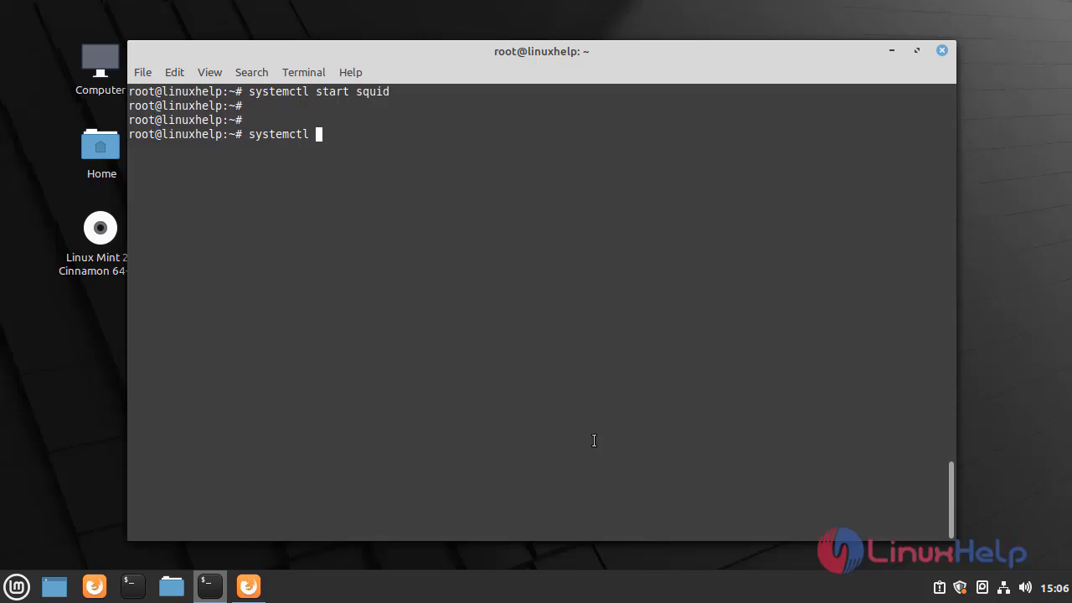
type("status")
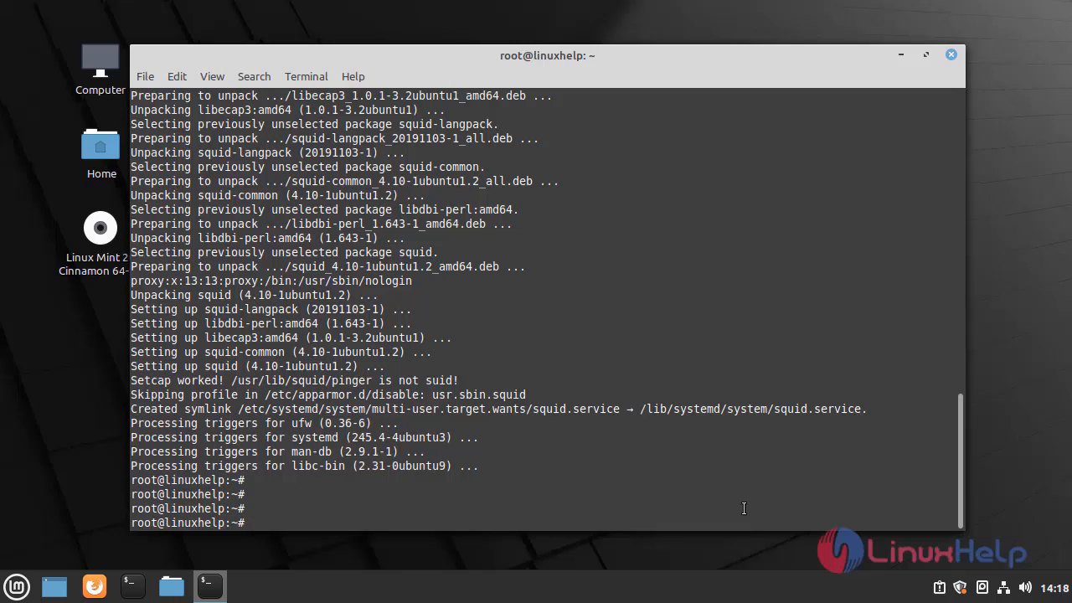
Step: Edit /etc/squid/squid.conf in vi
type("vi")
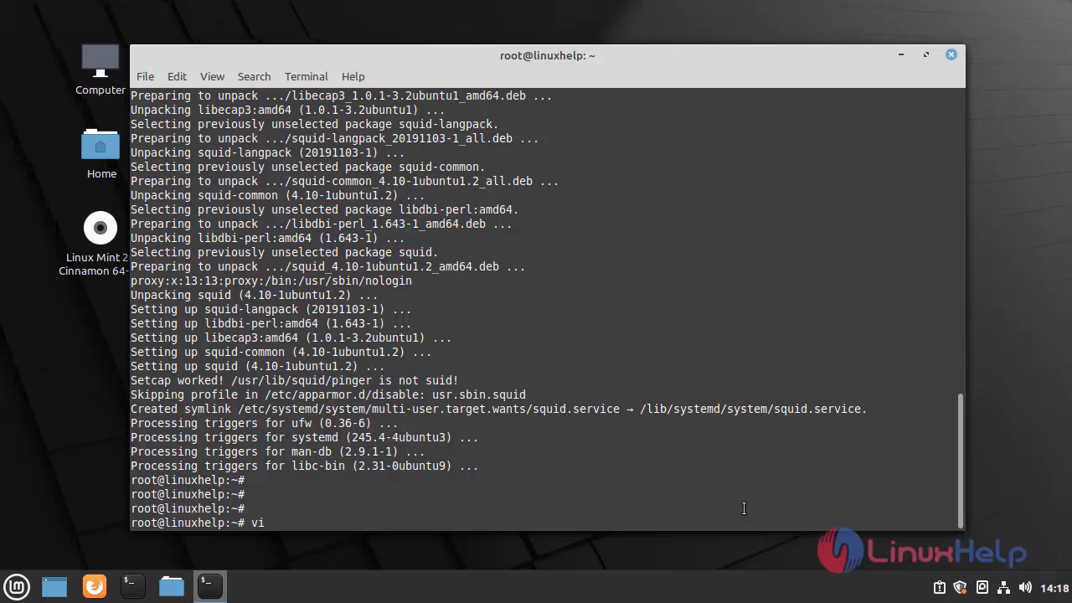
type("/etc/")
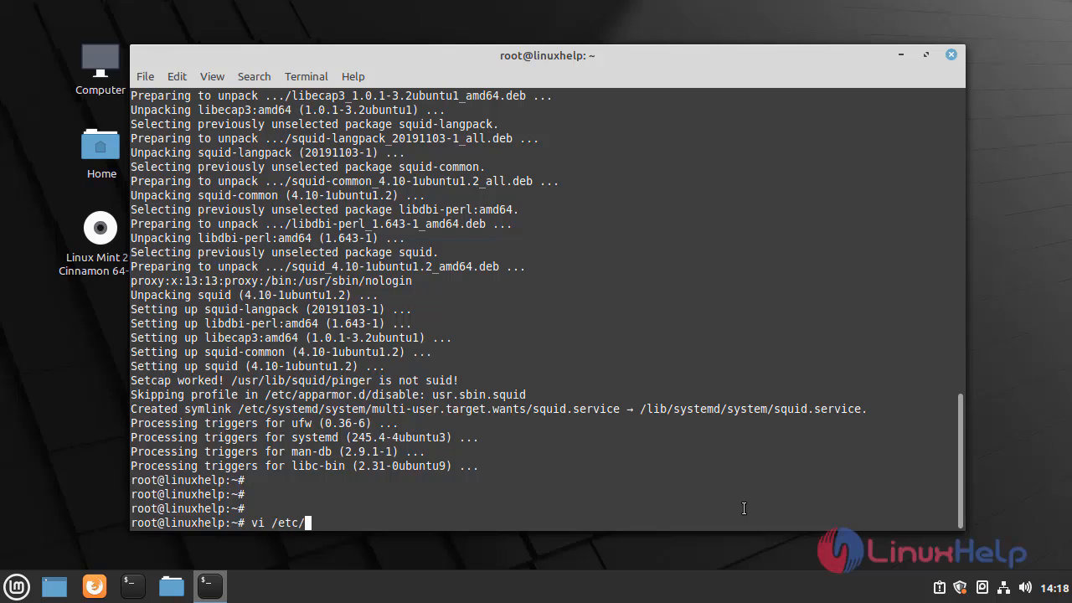
type("squid")
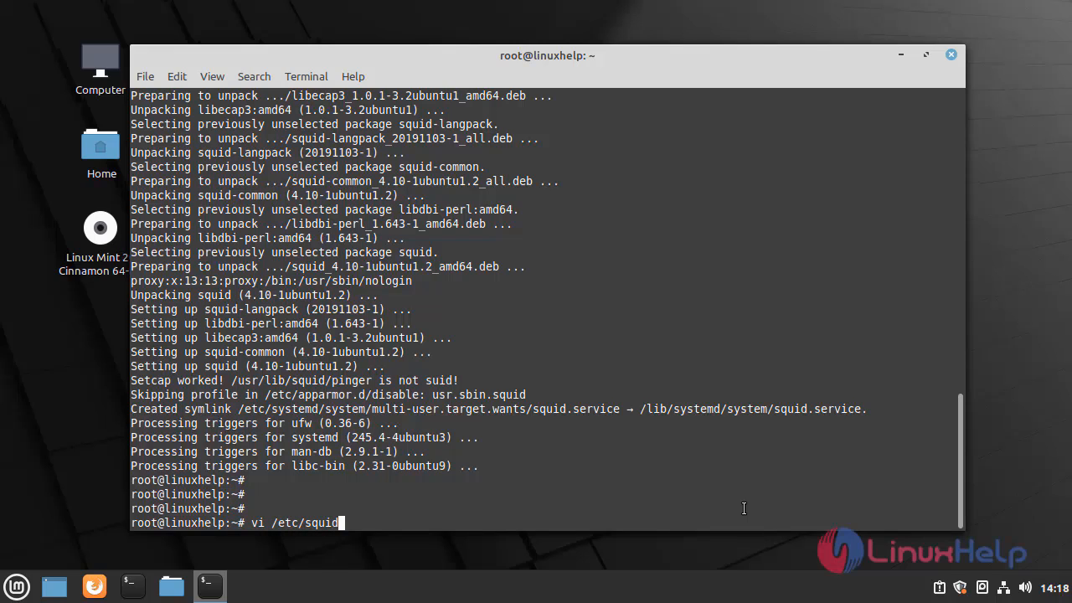
type("/s")
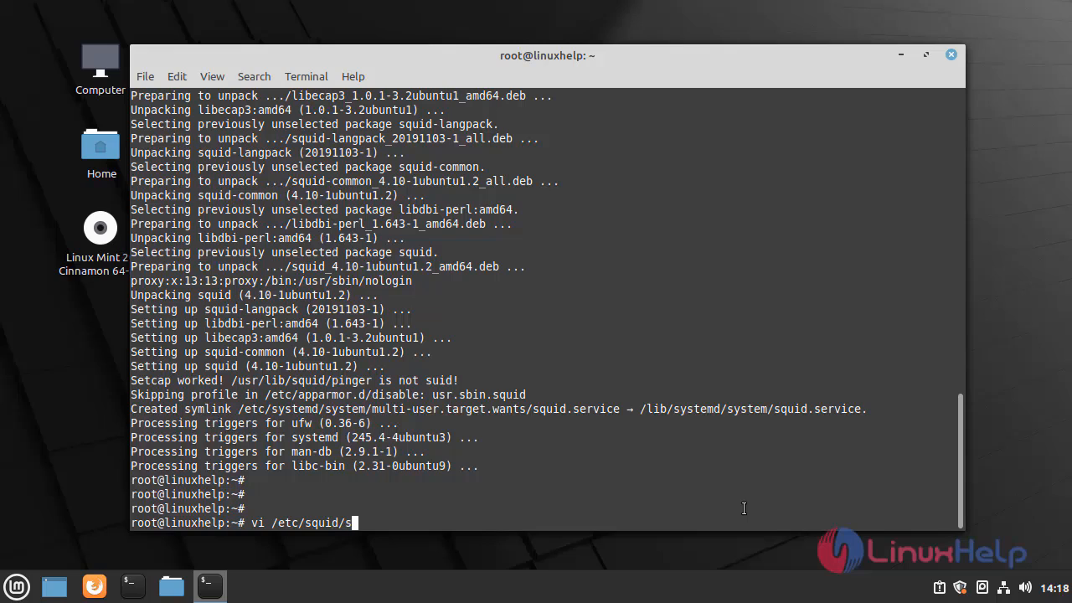
type("quid")
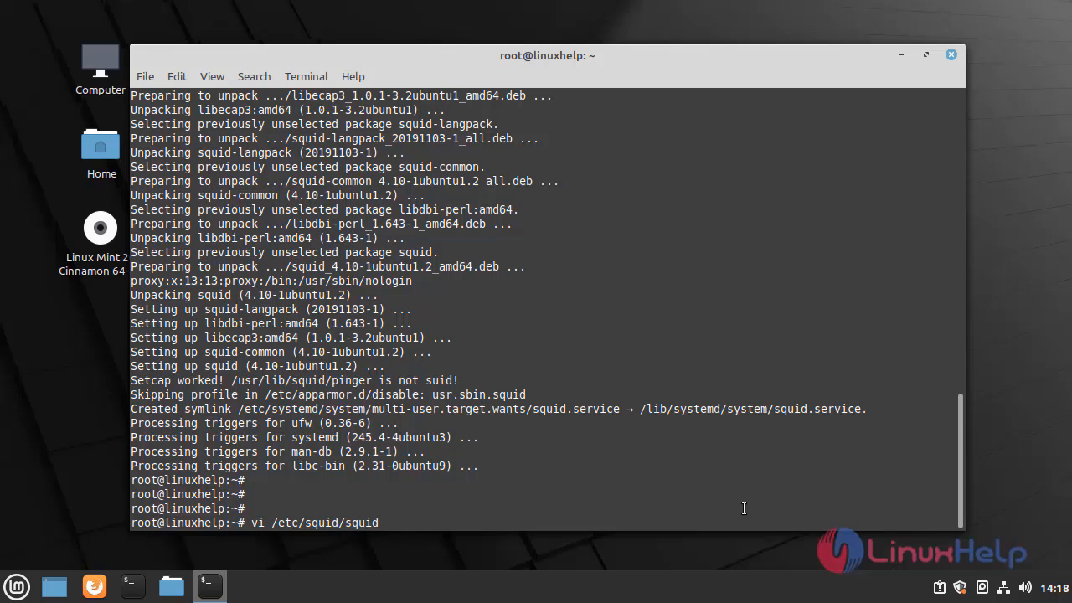
type(".conf")
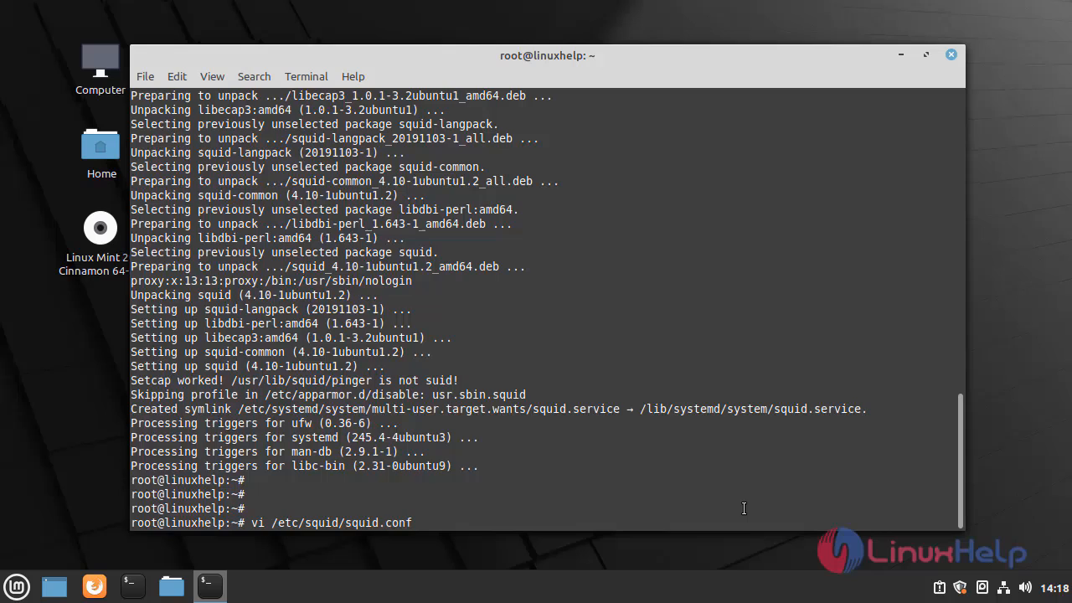
key("Return")
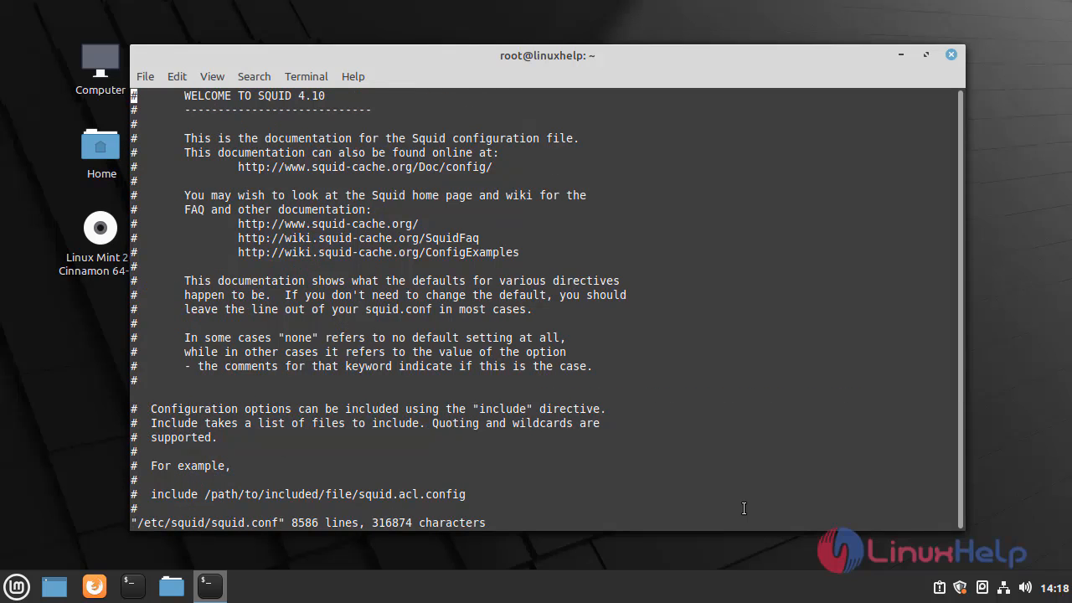
Step: Search /http_access and move down to the final deny-all access rule
type("/h")
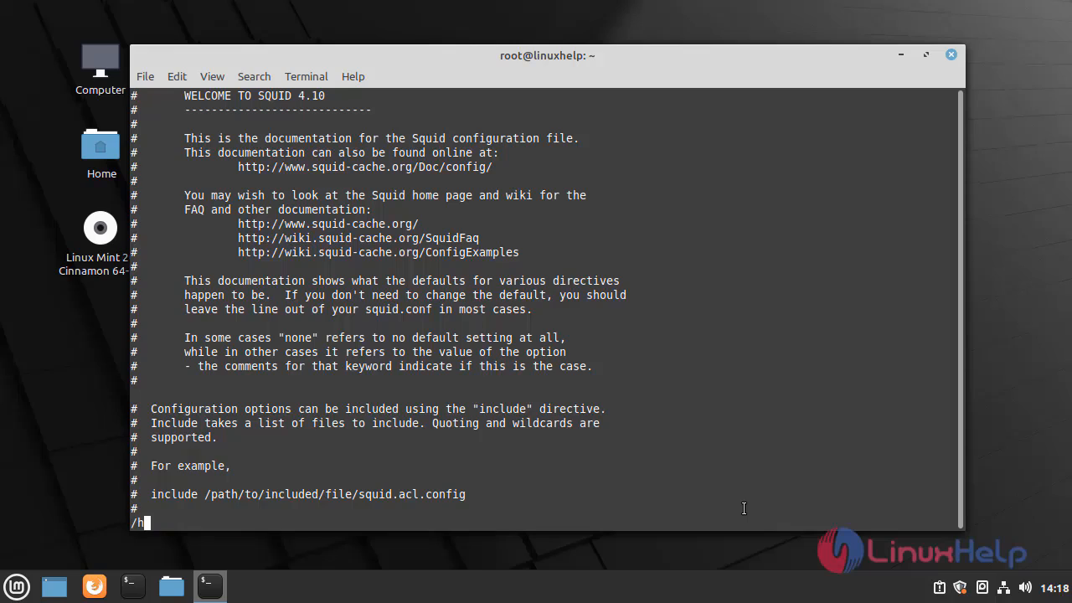
type("ttp")
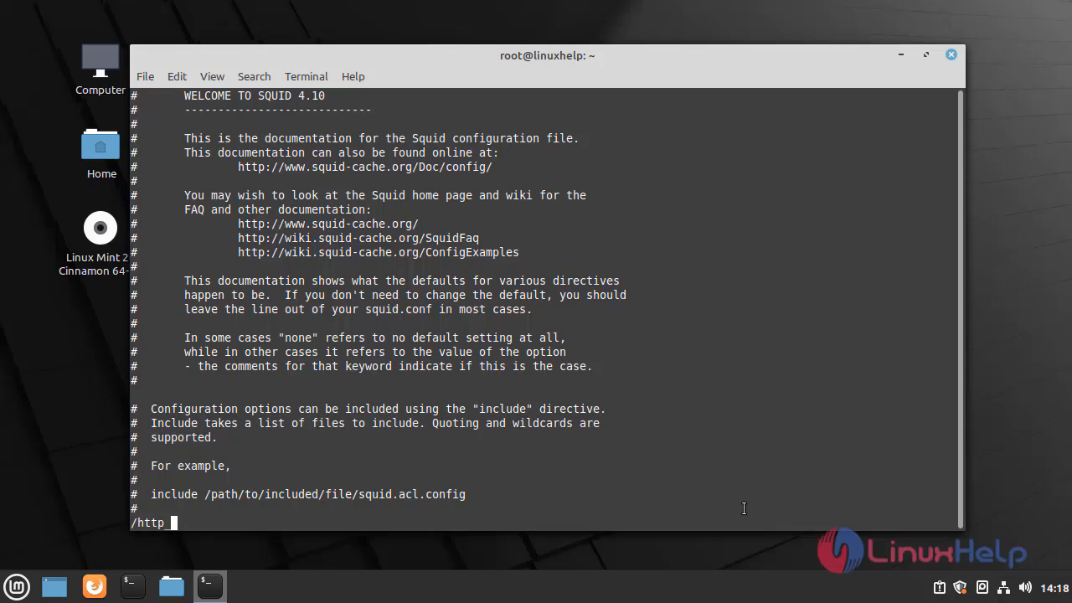
type("_access")
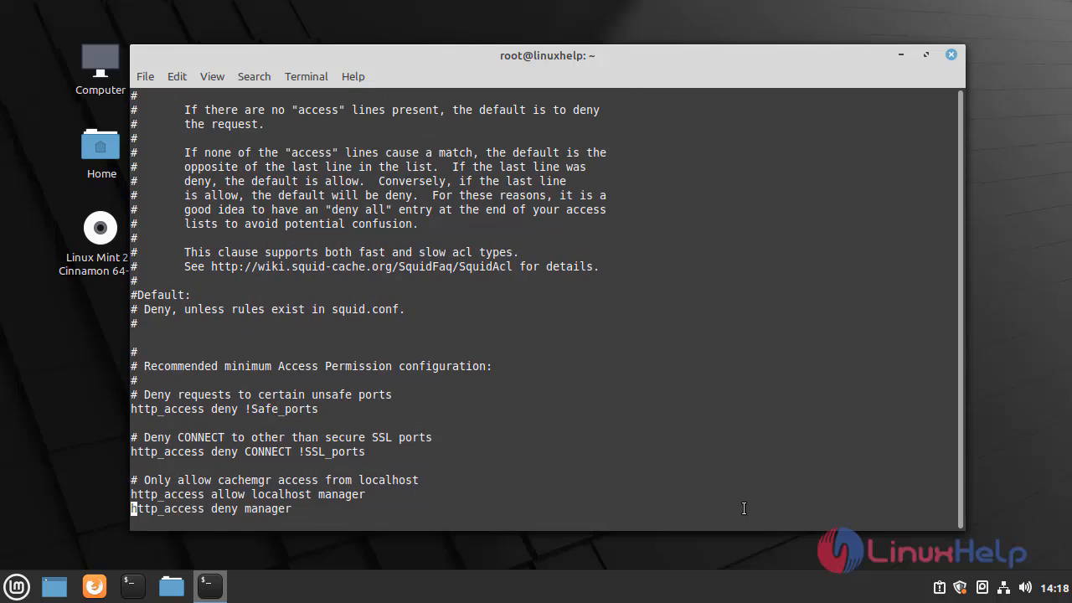
scroll("down", 3)
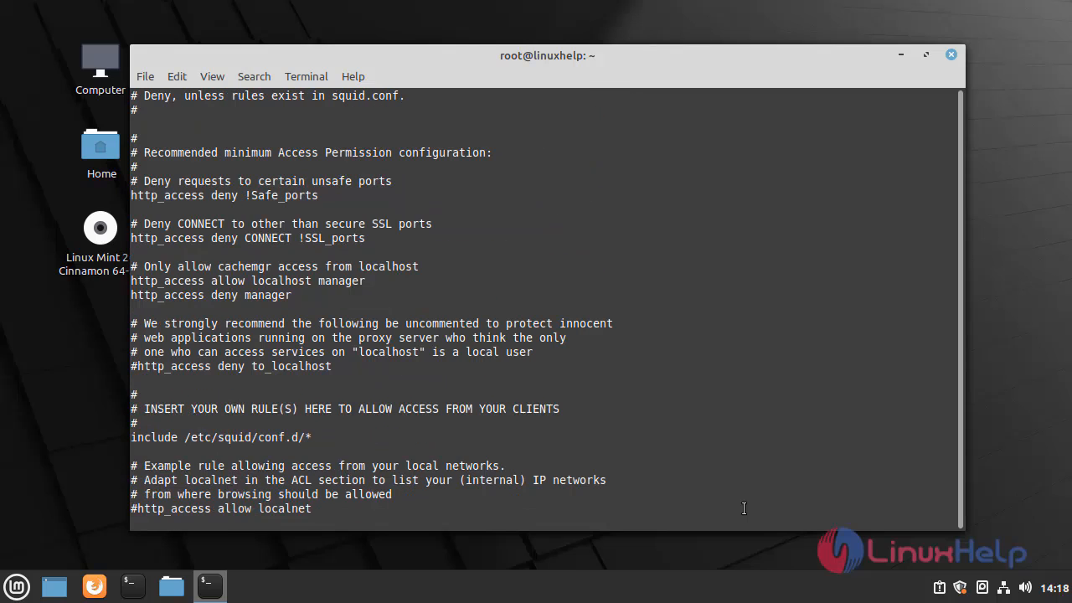
scroll("down", 3)
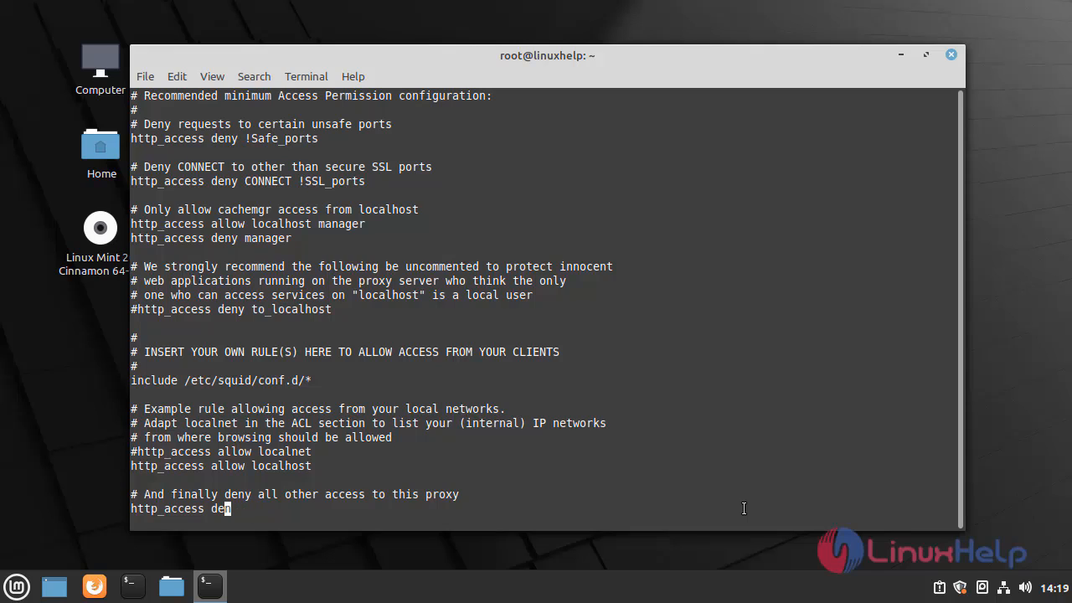
Step: Change the final rule's deny all to allow all
key("BackSpace")
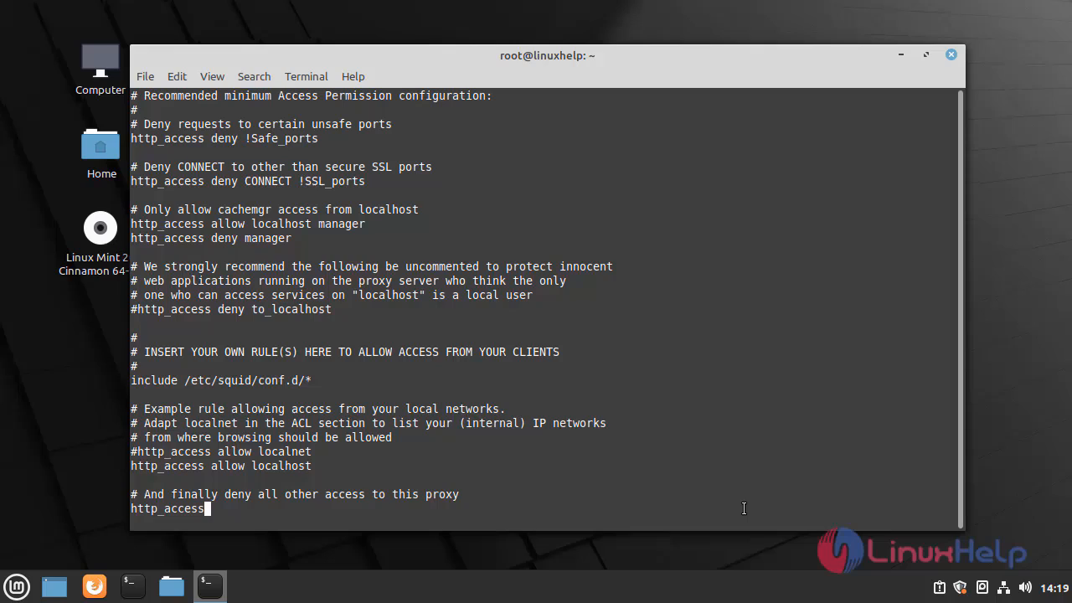
type("allow")
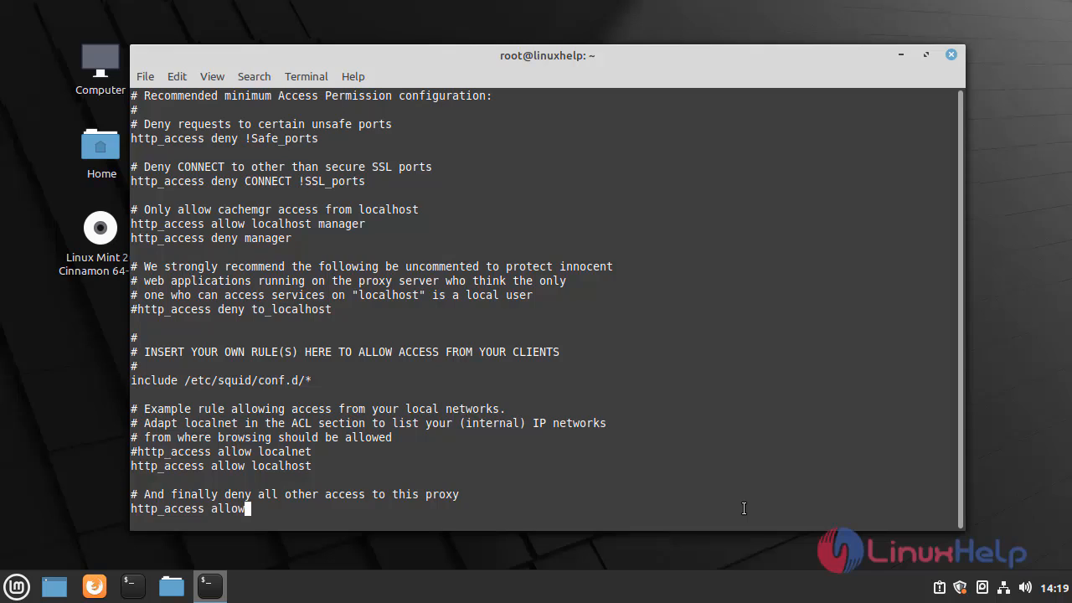
type("all")
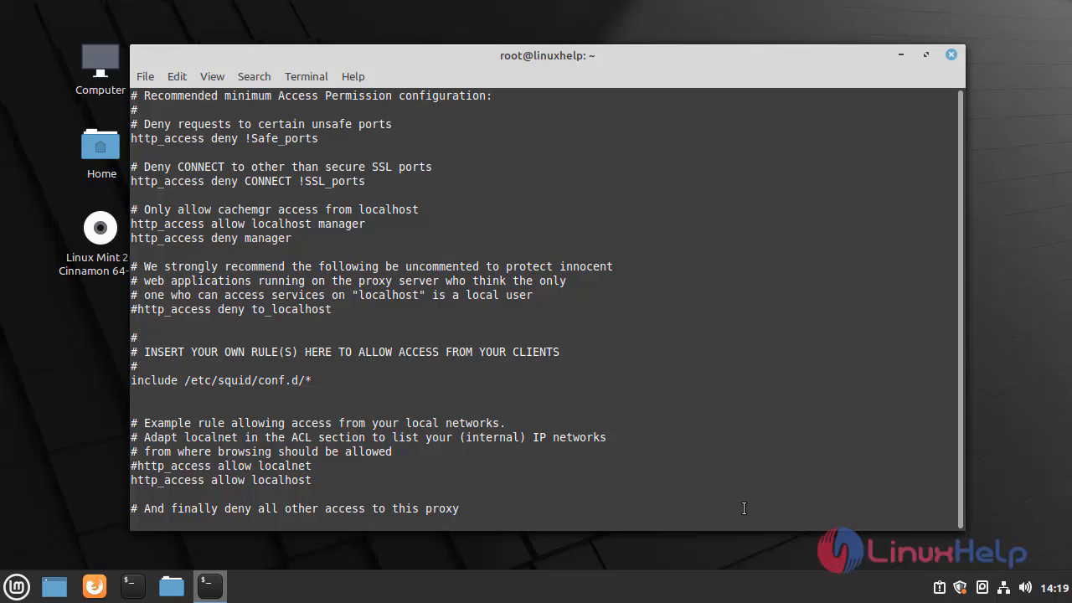
Step: Add 'acl newlist src 192.168.7.236' for the client
type("a")
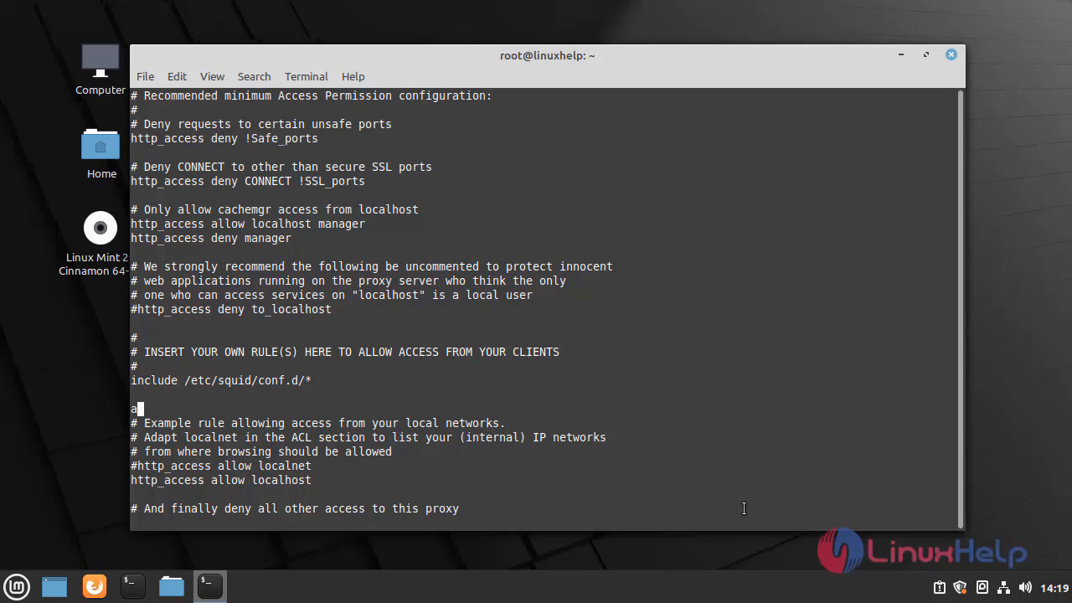
type("cl")
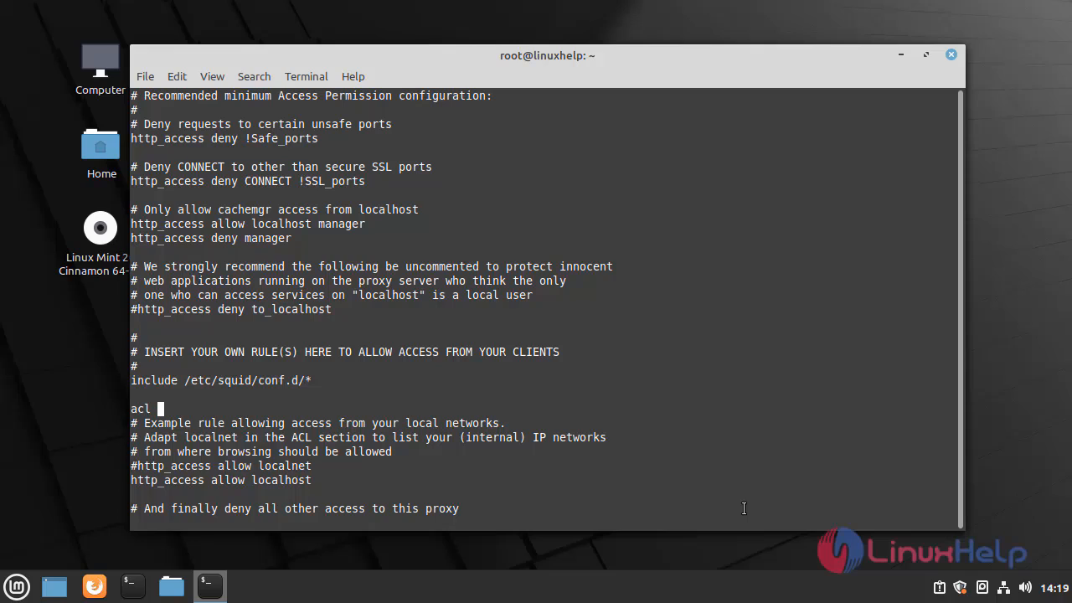
type("newlist")
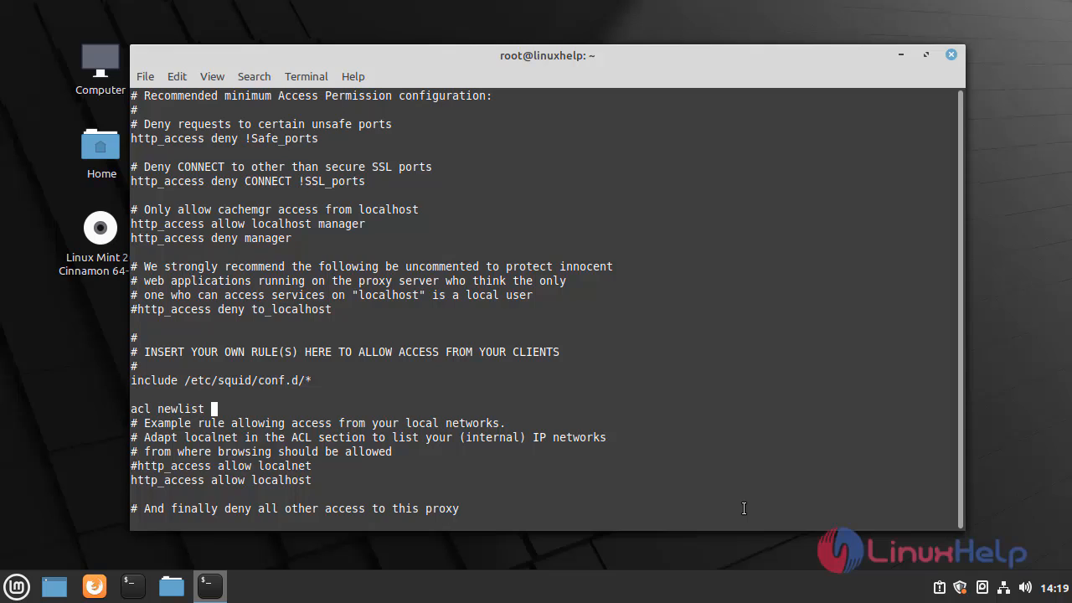
type("src")
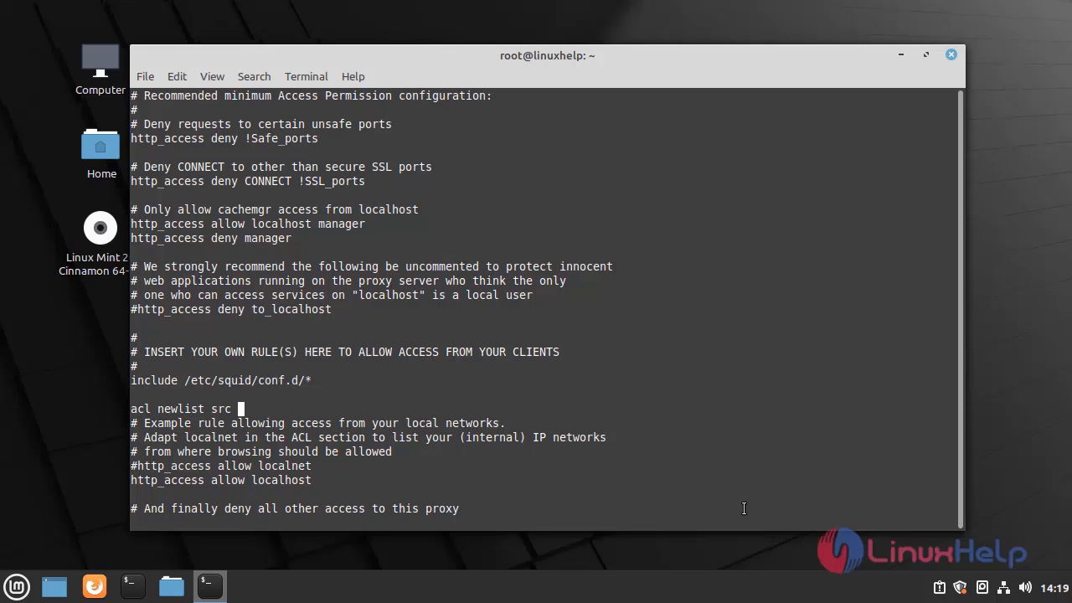
type("192.168.")
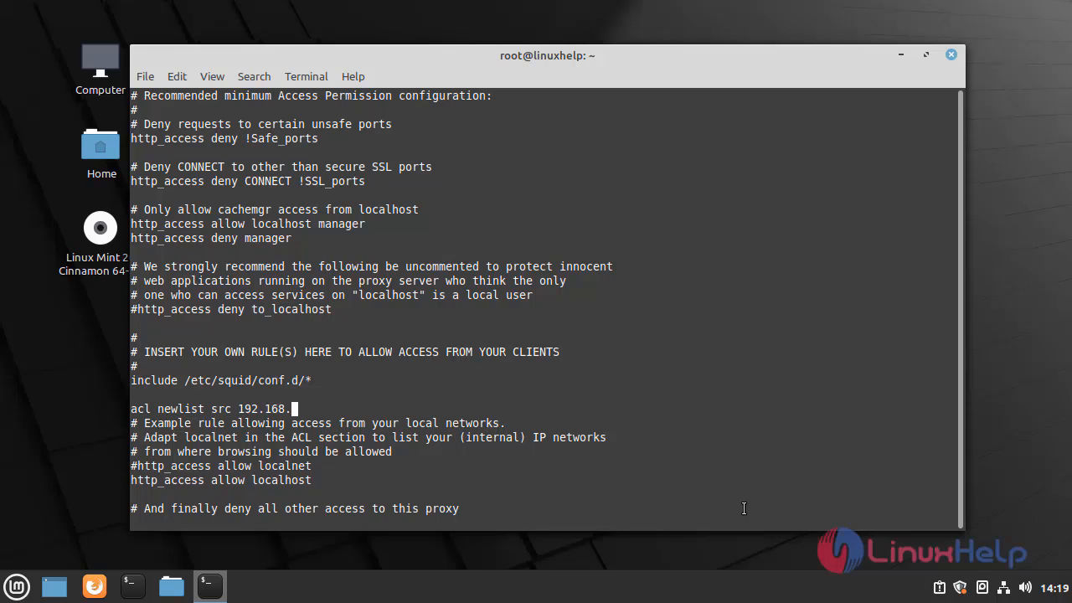
type("7")
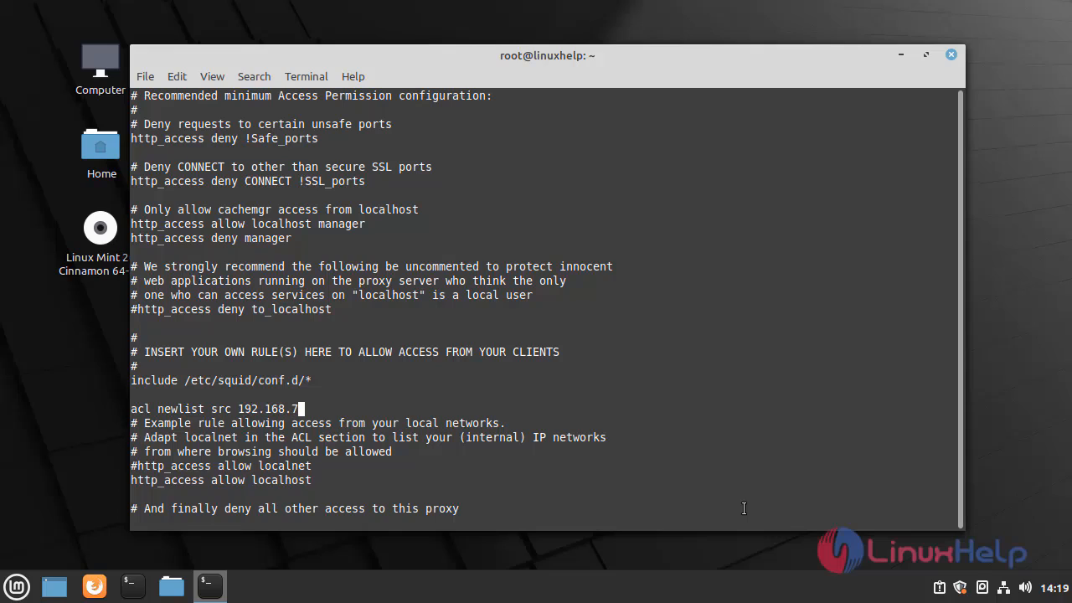
type("236")
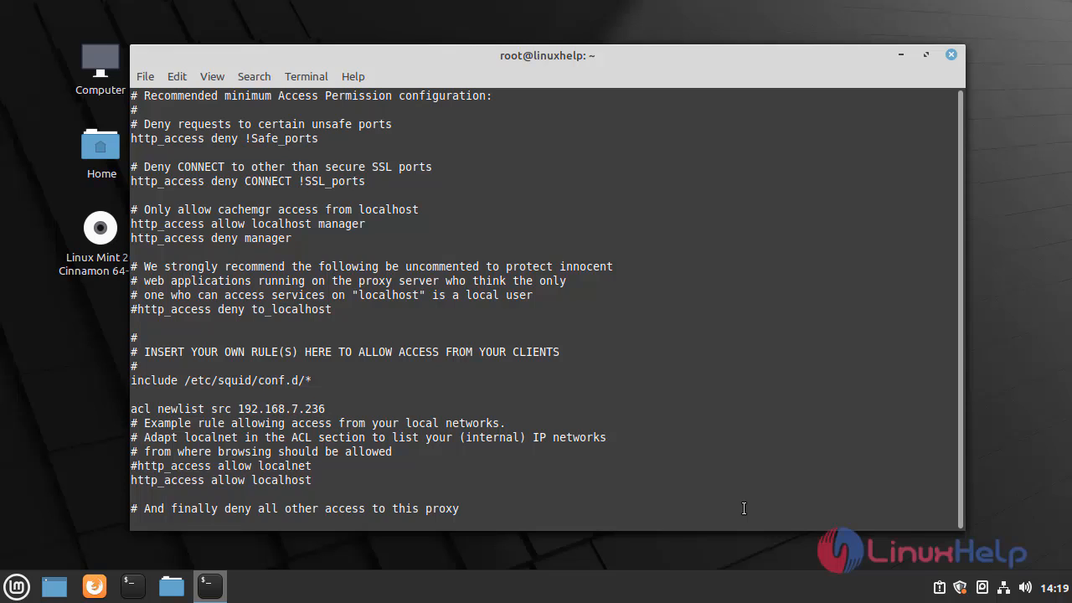
Step: Add 'acl blok dstdomain "/etc/squid/block.txt"' for the blocked domains
type("acl blok")
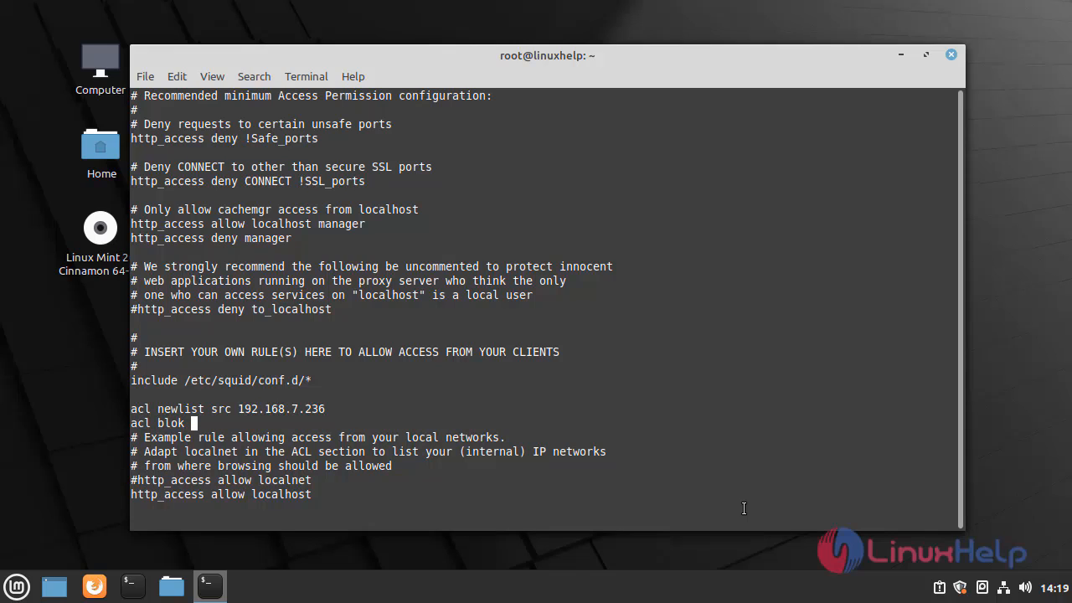
type("dstdo")
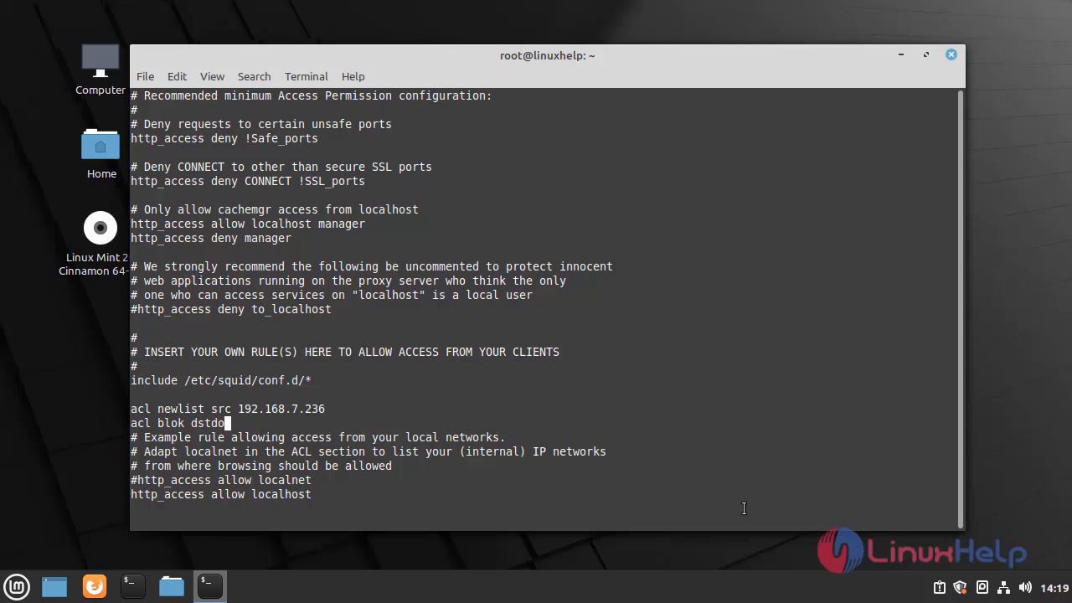
type("main")
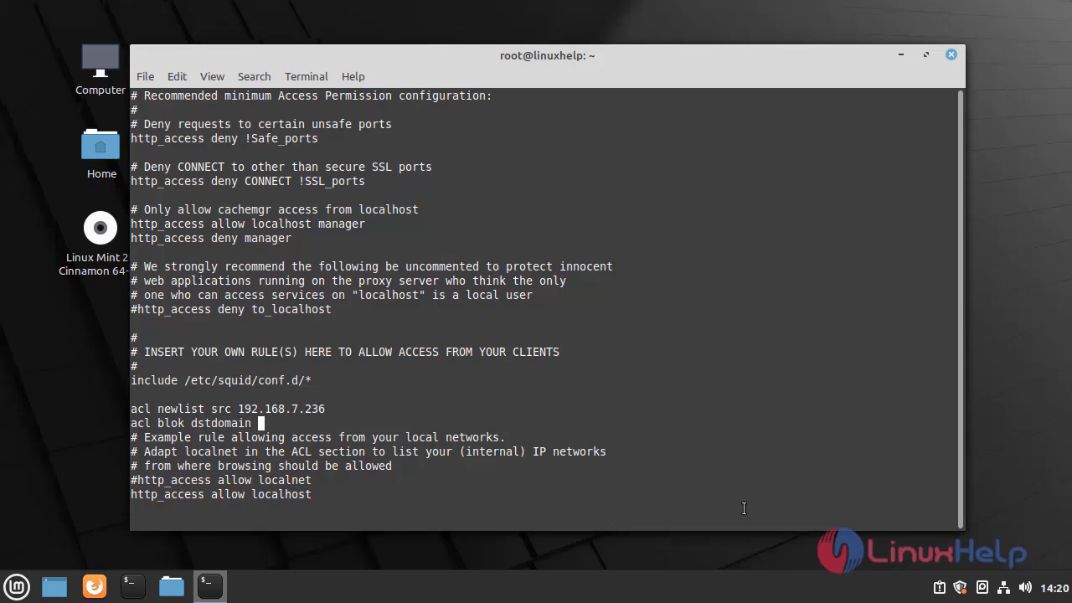
type("\"/")
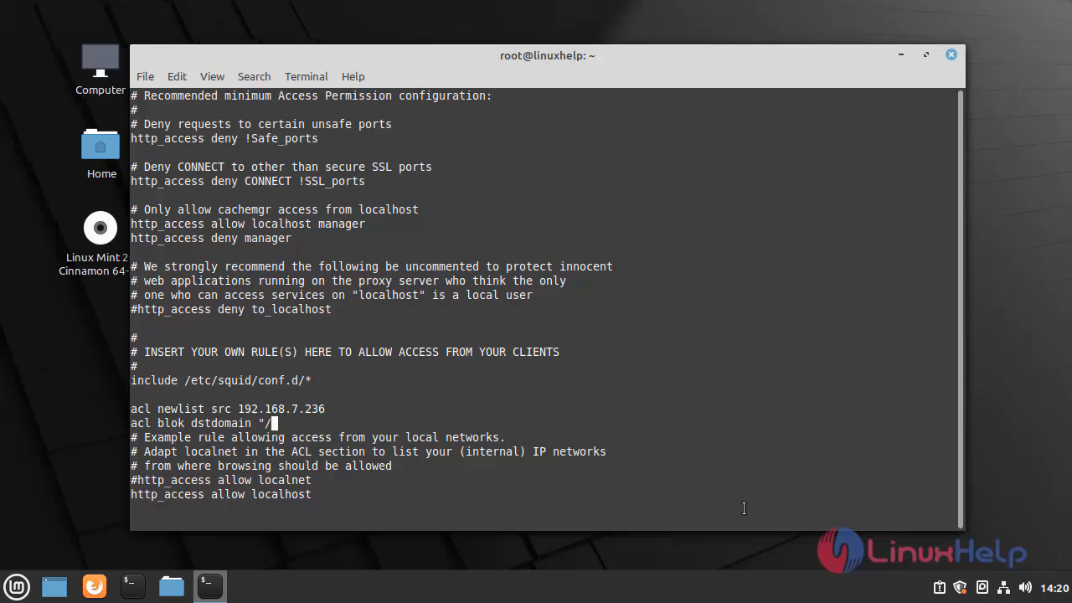
type("etc/")
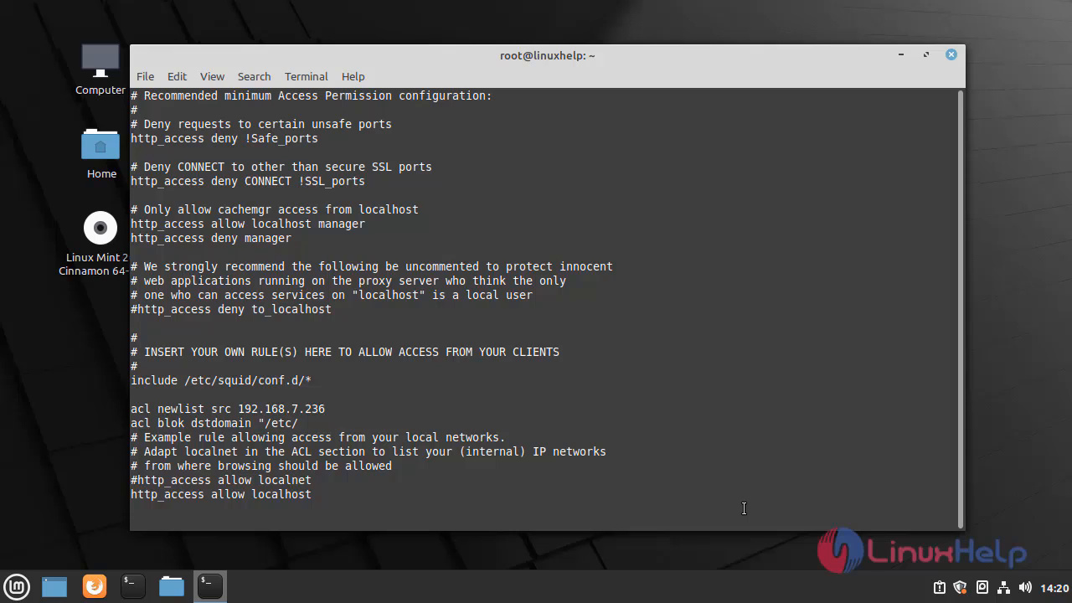
type("squid")
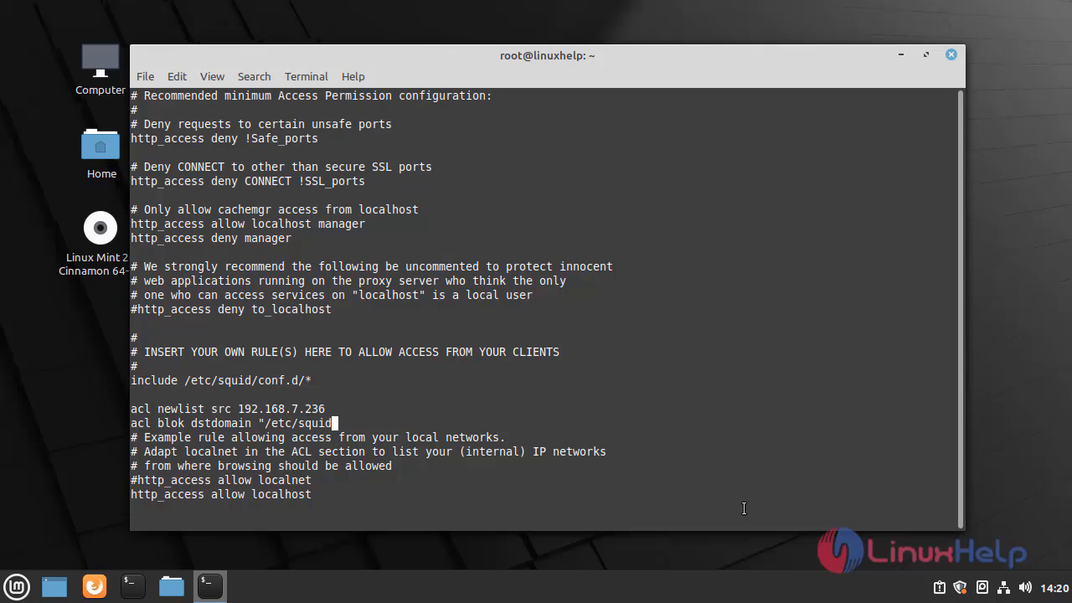
type("/")
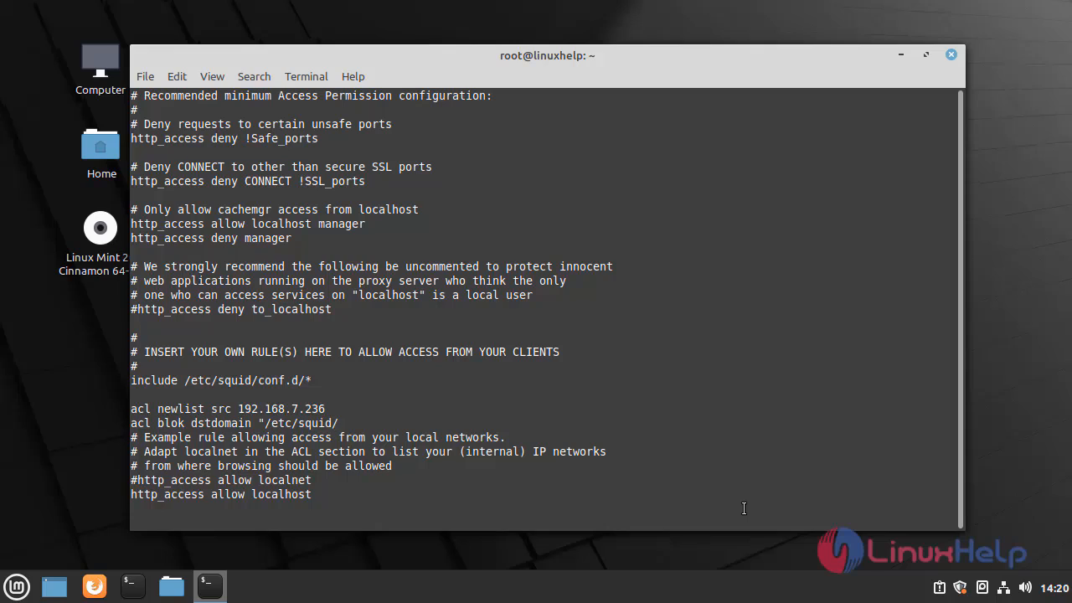
type("block.")
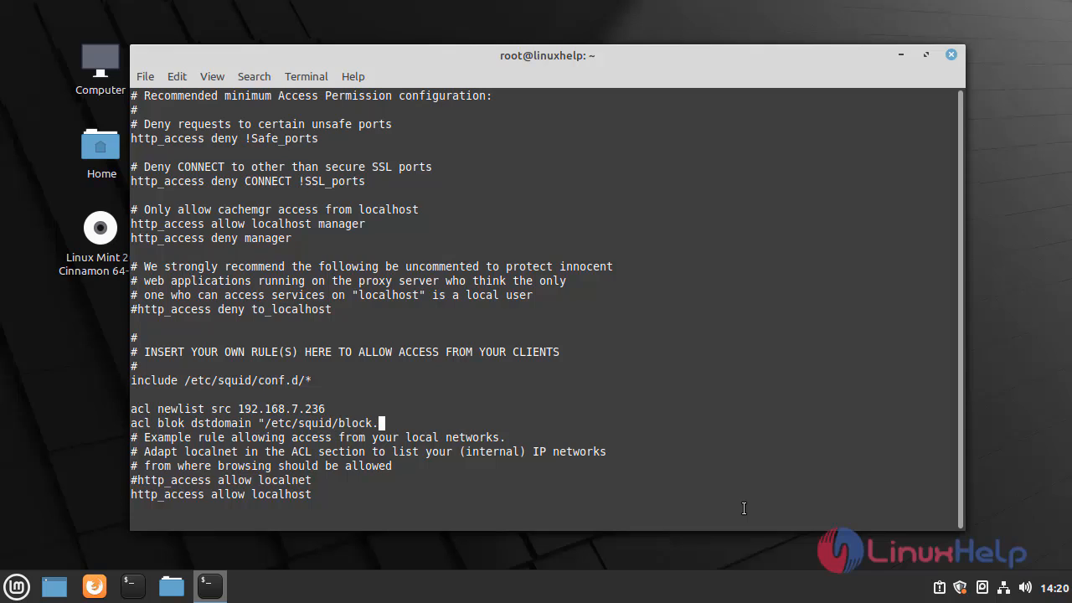
type("txt")
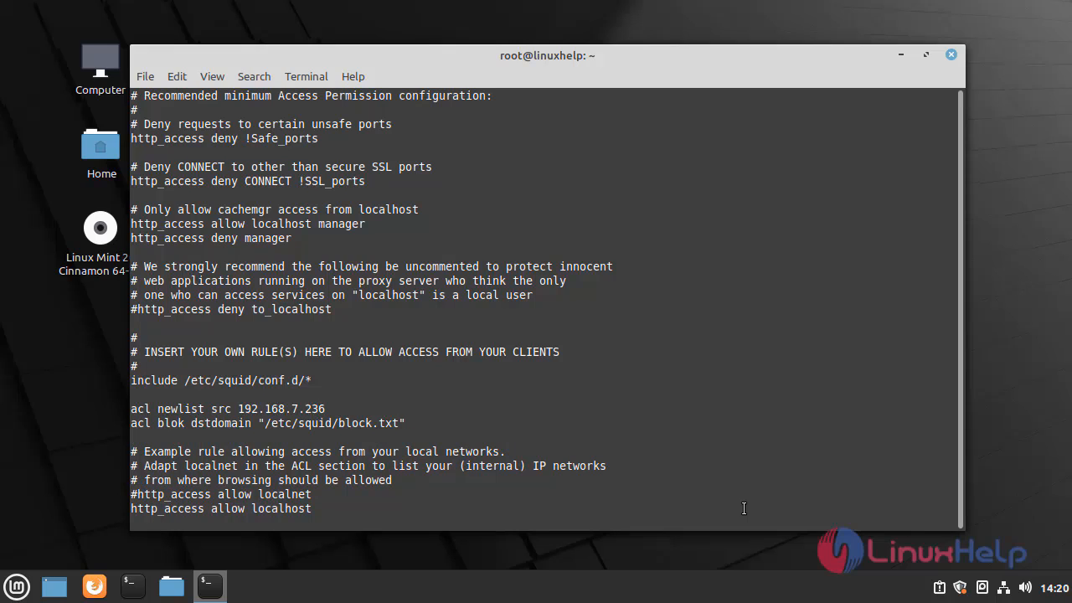
Step: Add 'http_access deny newlist blok' and 'http_access allow newlist', then save with :wq
type("http_a")
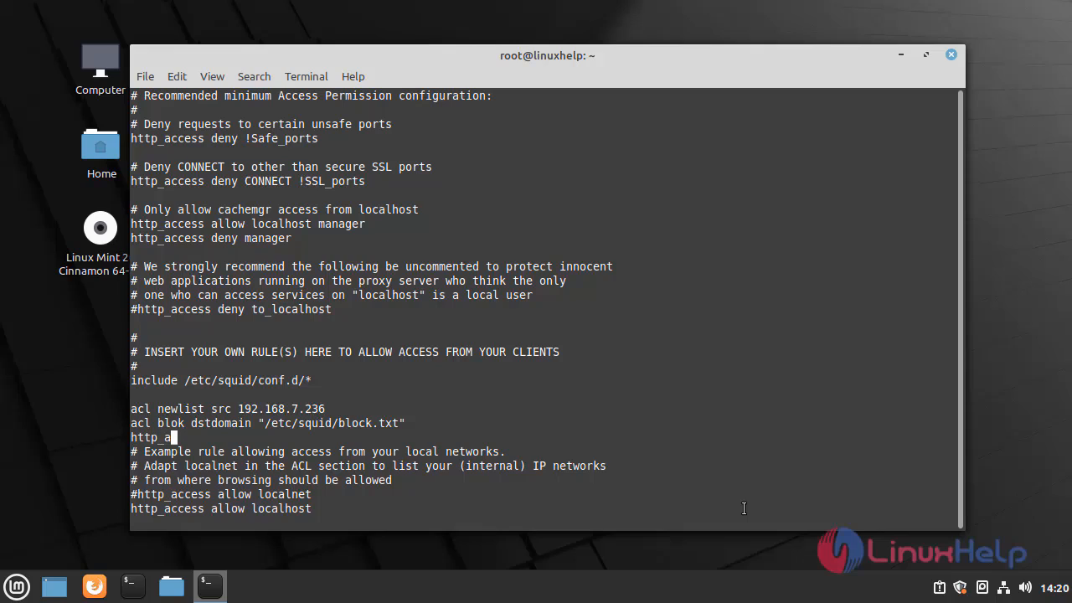
type("ccess")
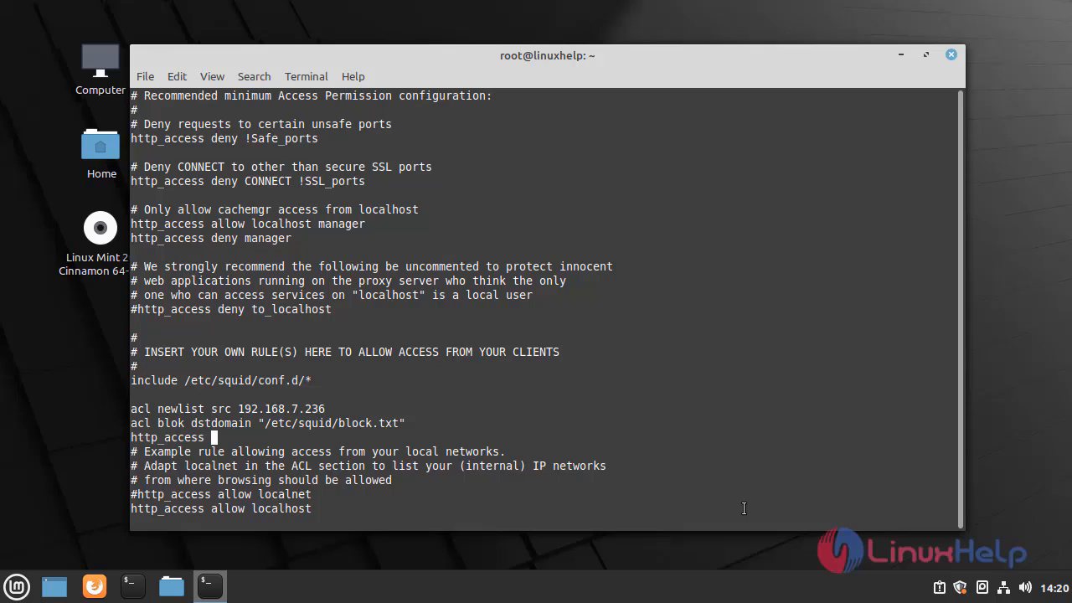
type("deny")
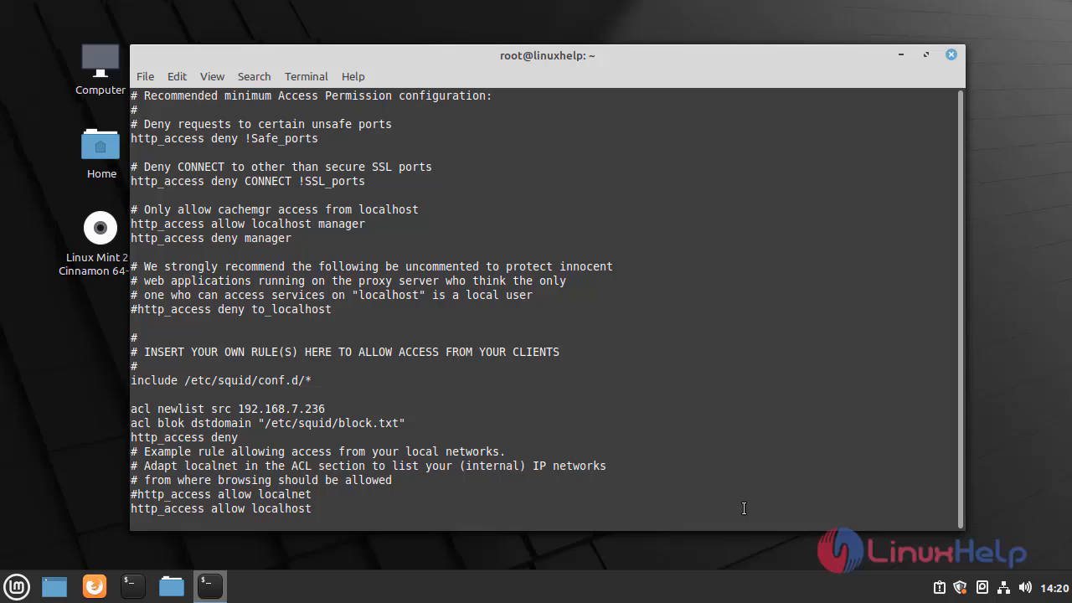
type("newli")
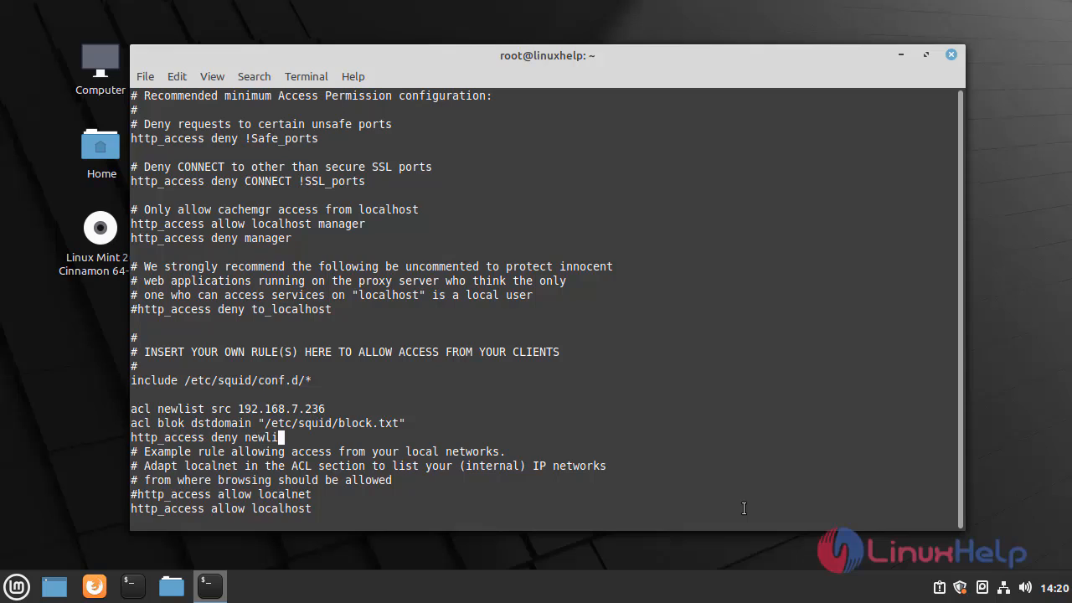
type("st")
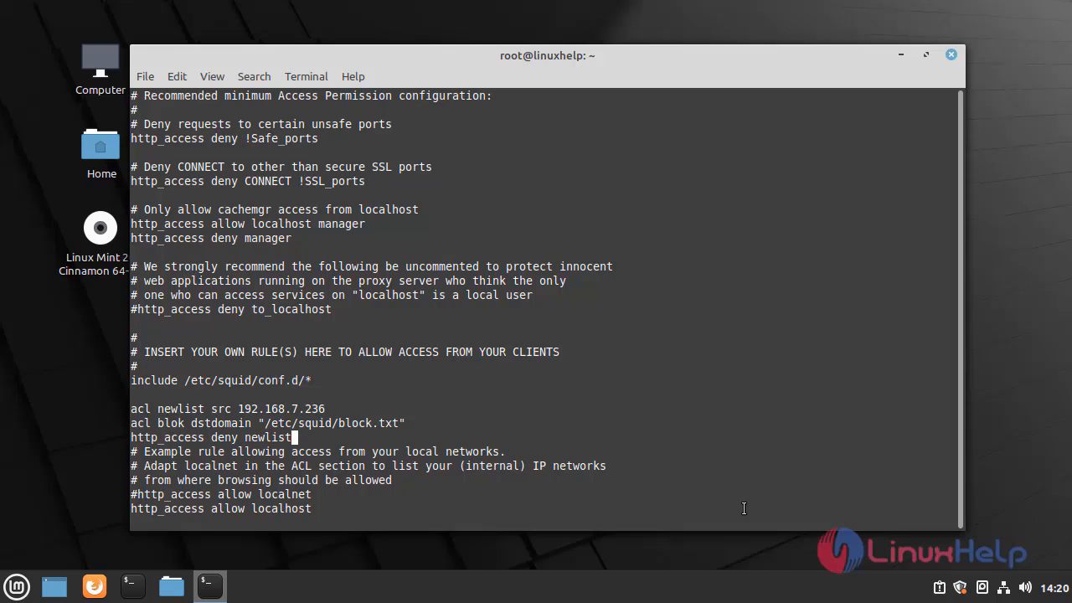
type("blok")
type("htt")
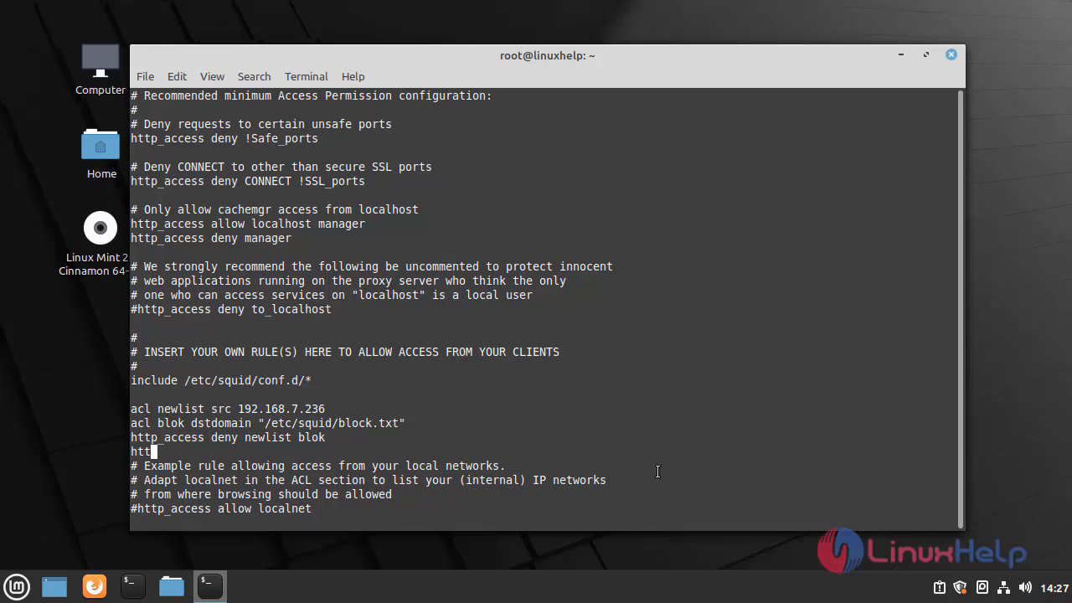
type("_a")
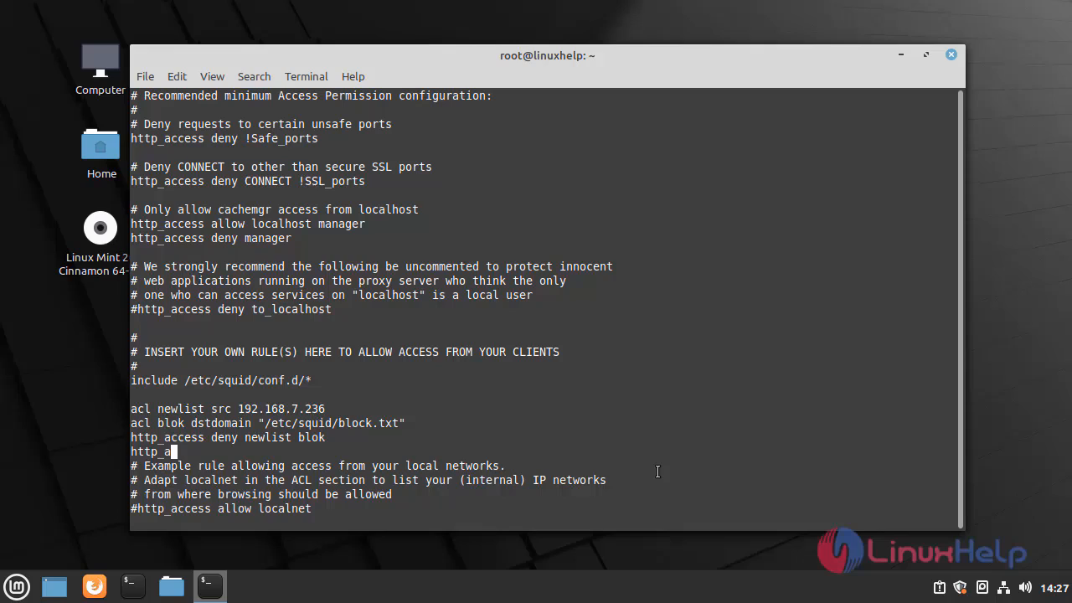
type("ccess")
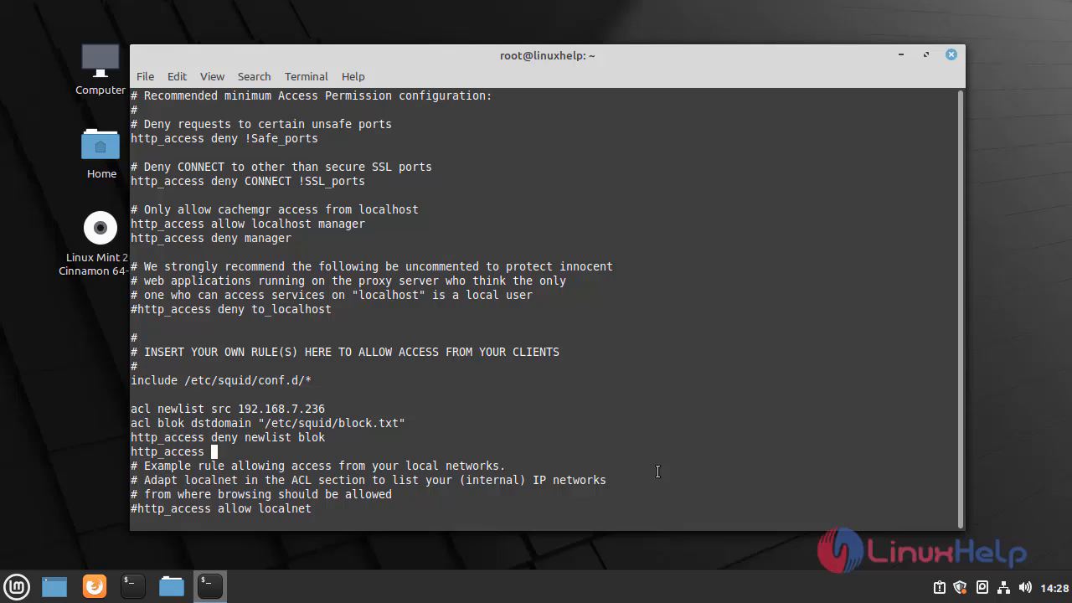
type("allow")
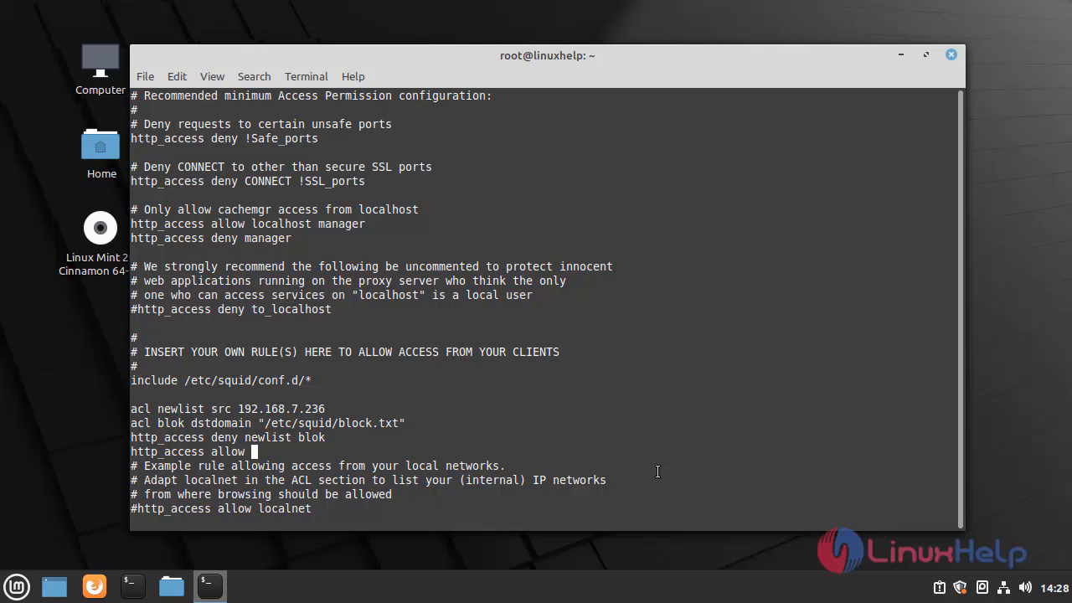
type("new")
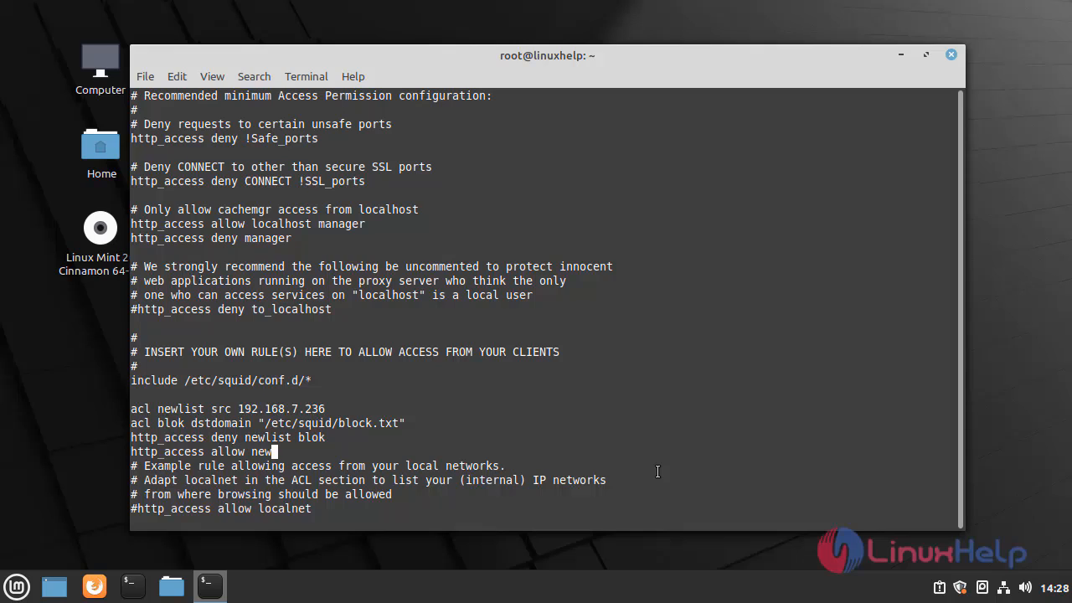
type("list")
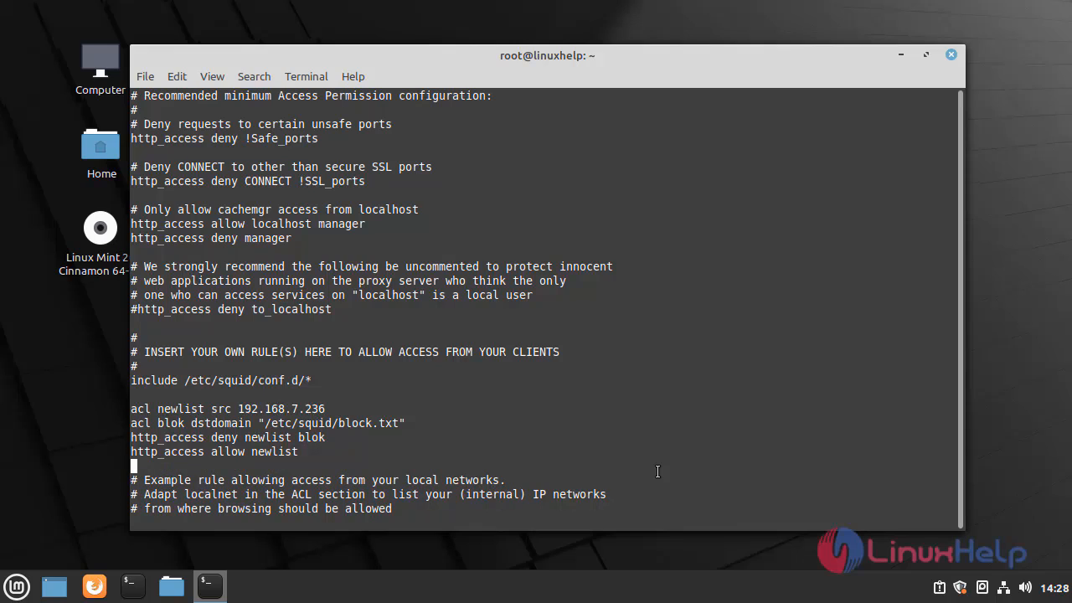
type(":wq")
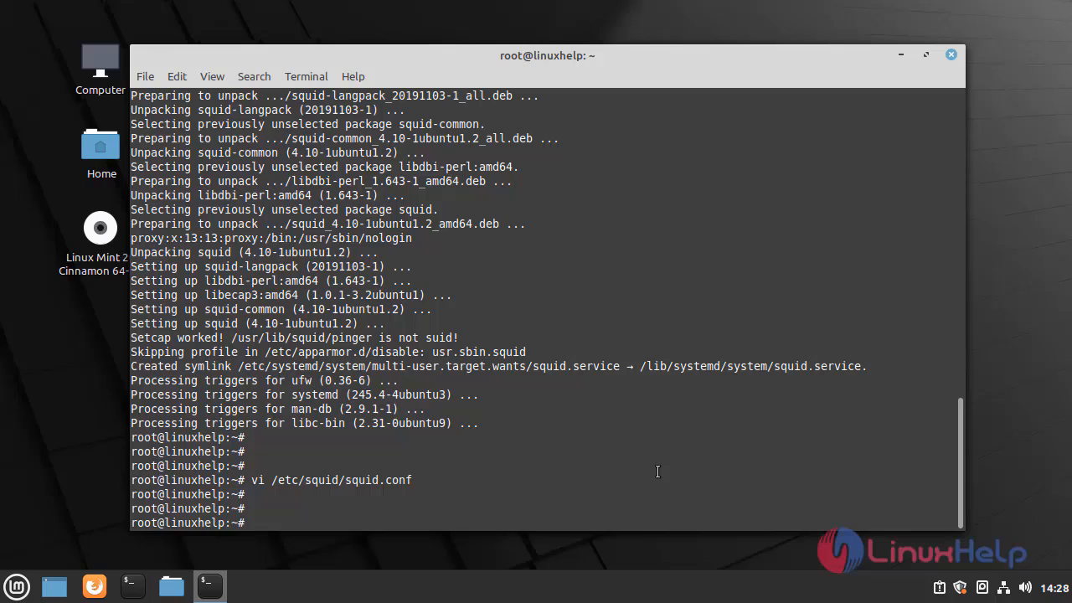
Step: Create /etc/squid/block.txt in vi
type("vi")
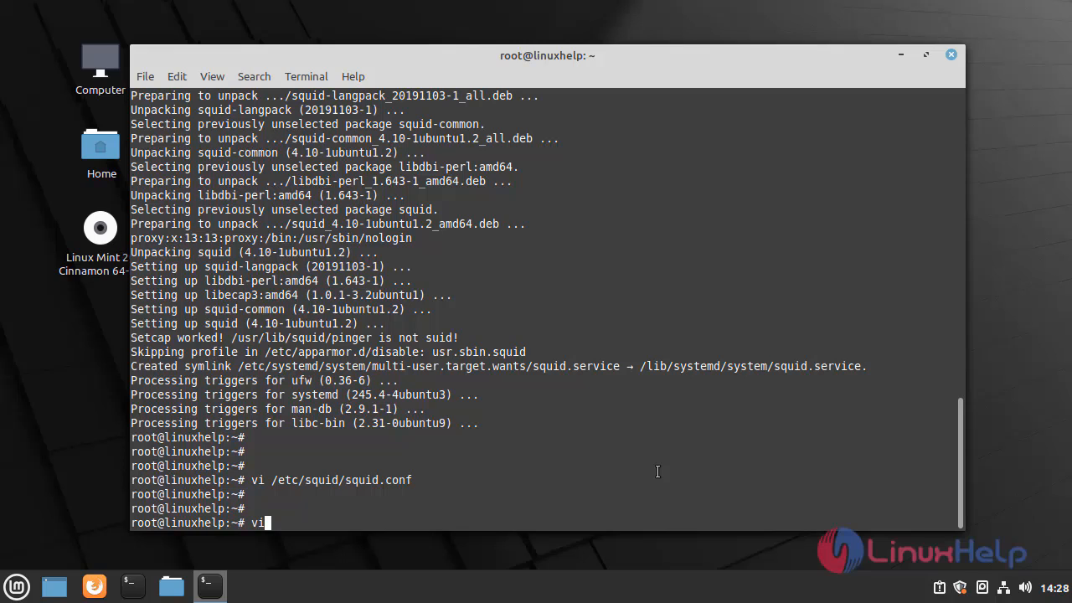
type("/etc")
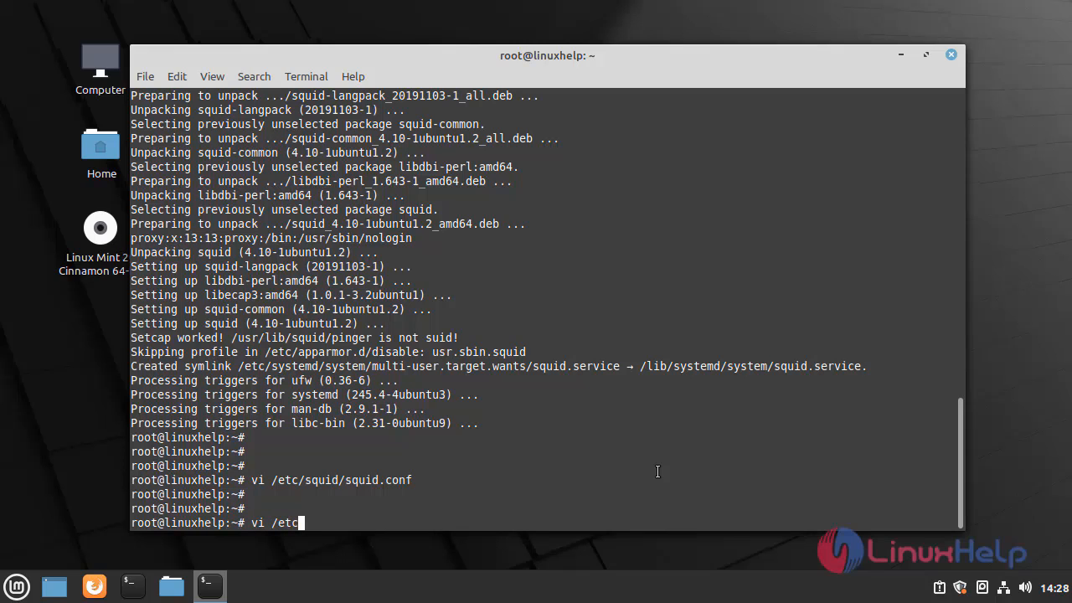
type("/s")
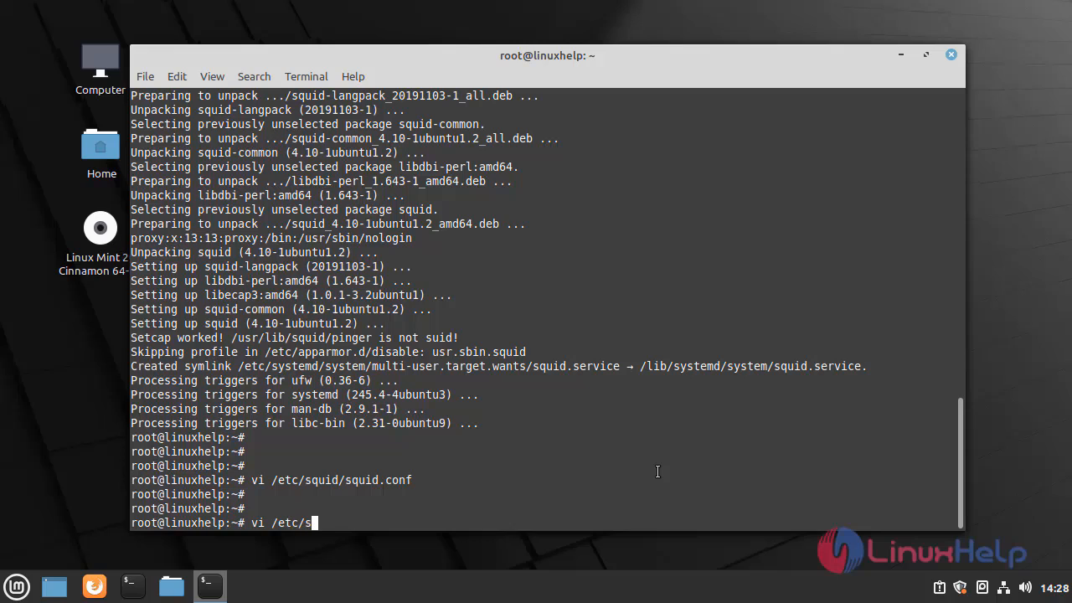
type("quid")
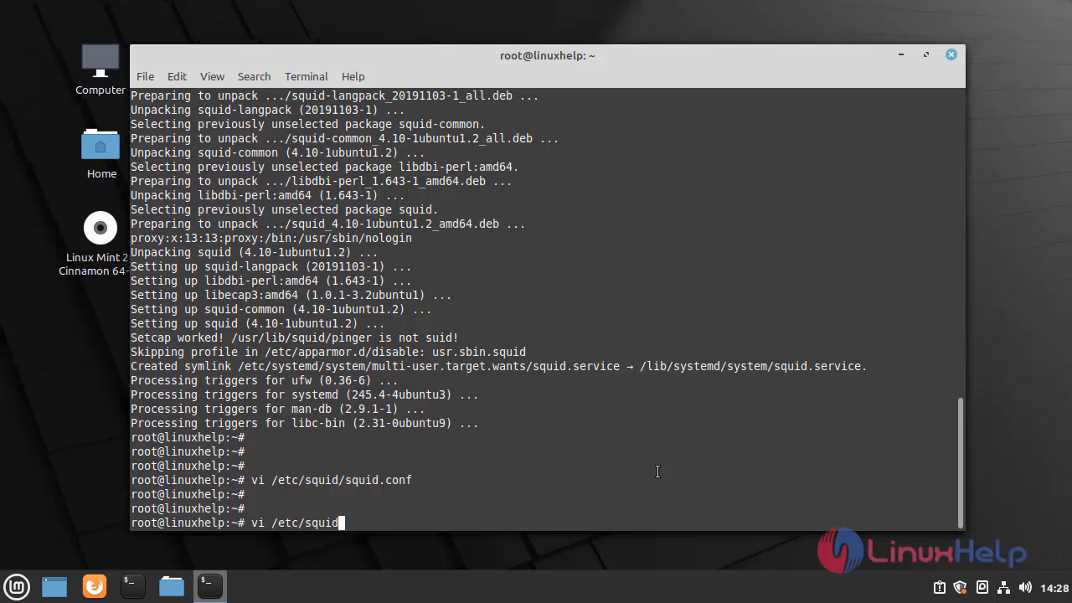
type("/block")
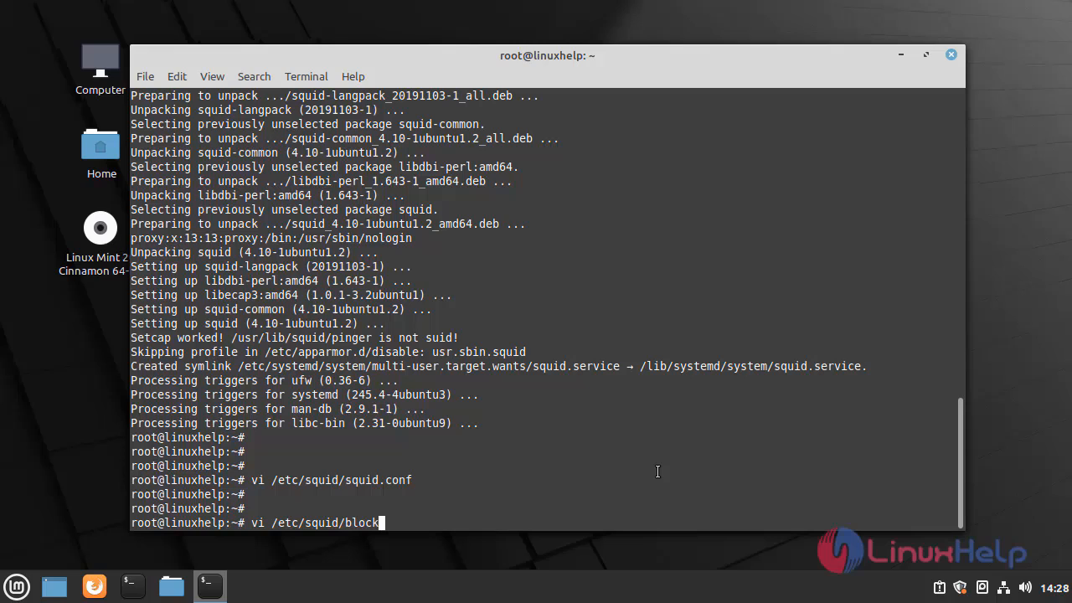
type(".txt")
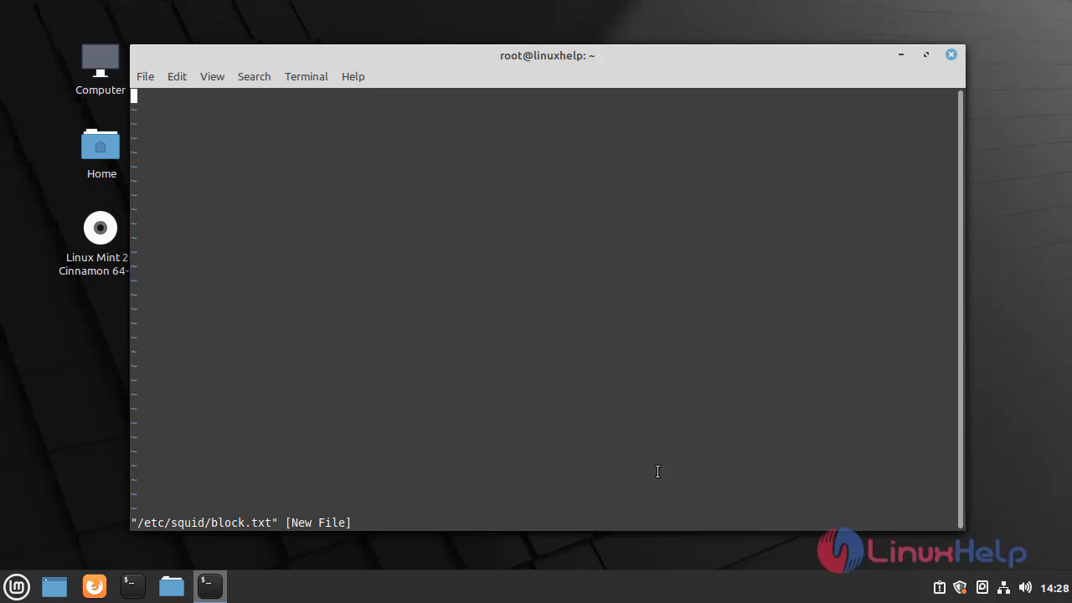
Step: List facebook.com and google.com on separate lines and save the file
type("faceb")
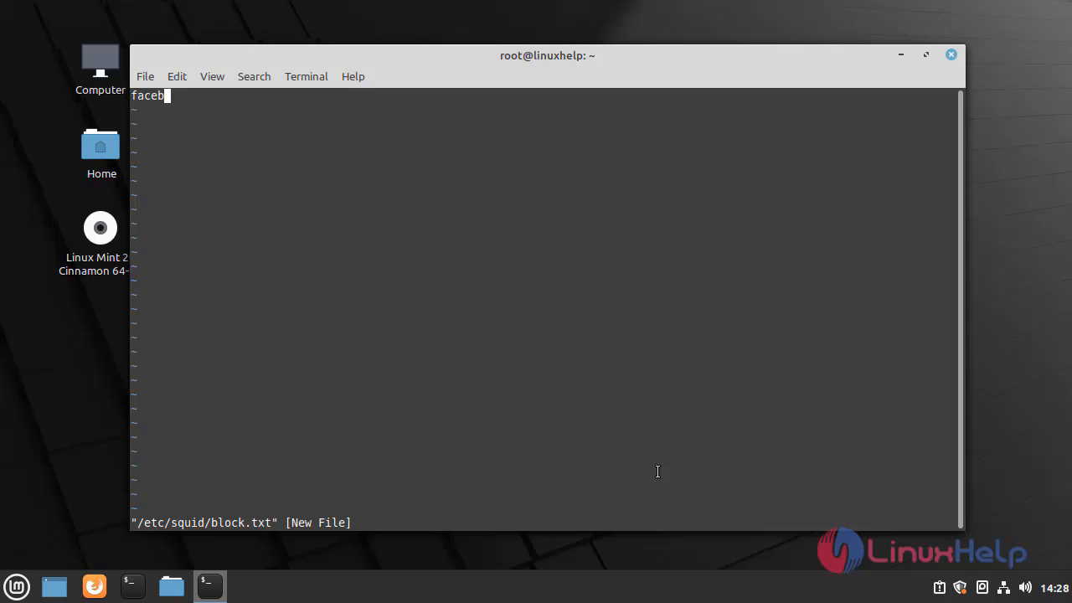
type("ook.")
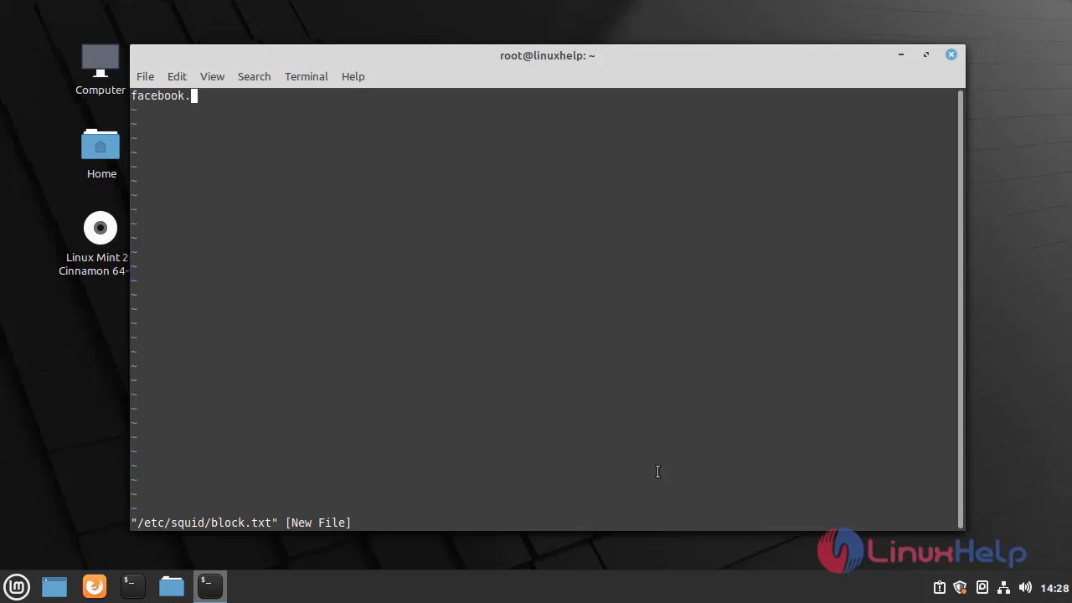
type("com")
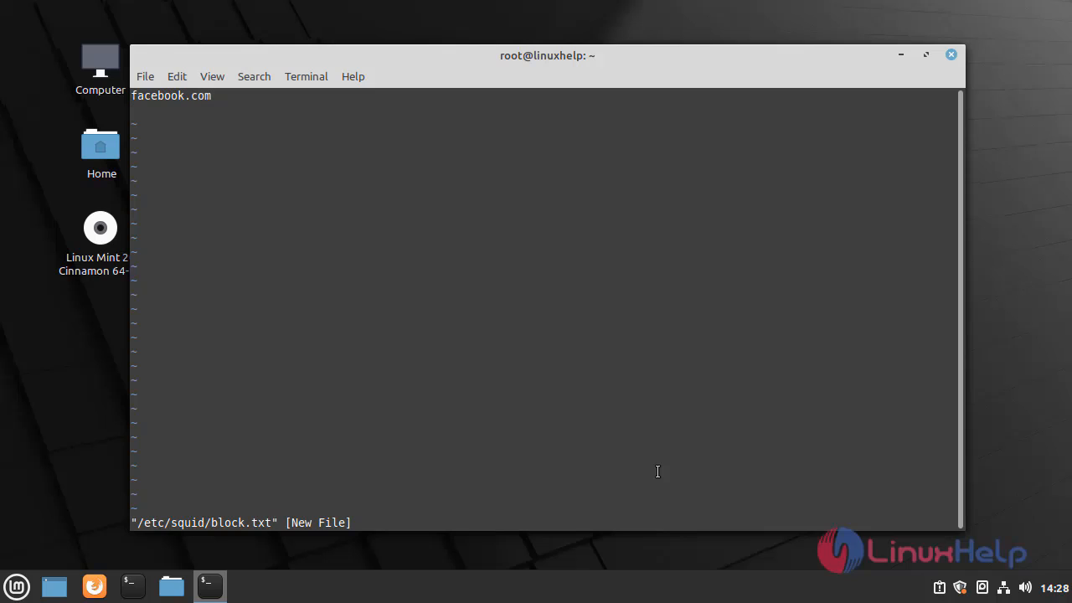
type("goo")
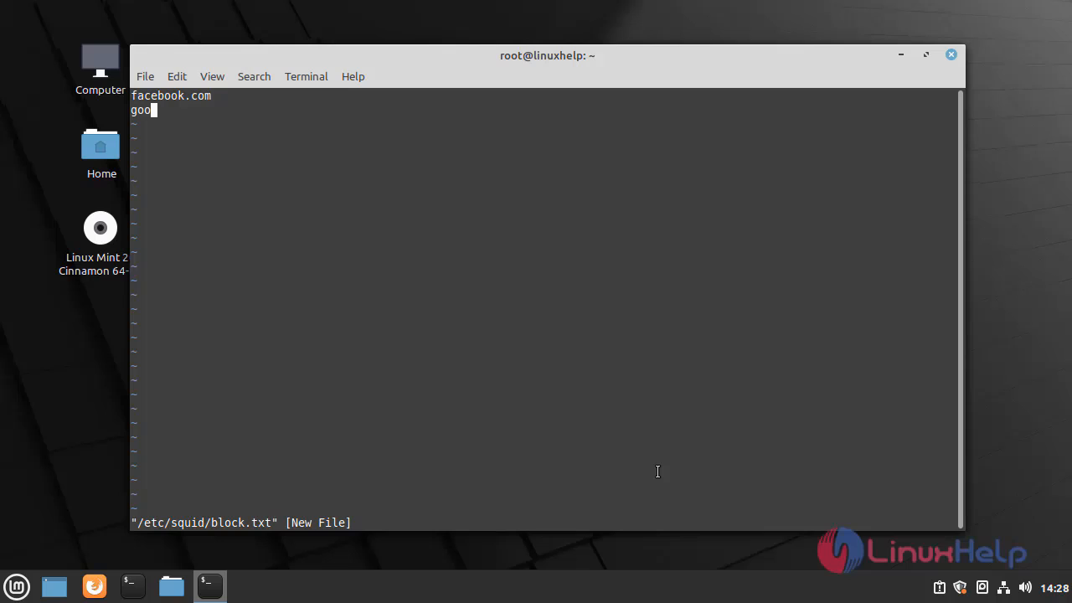
type("gle")
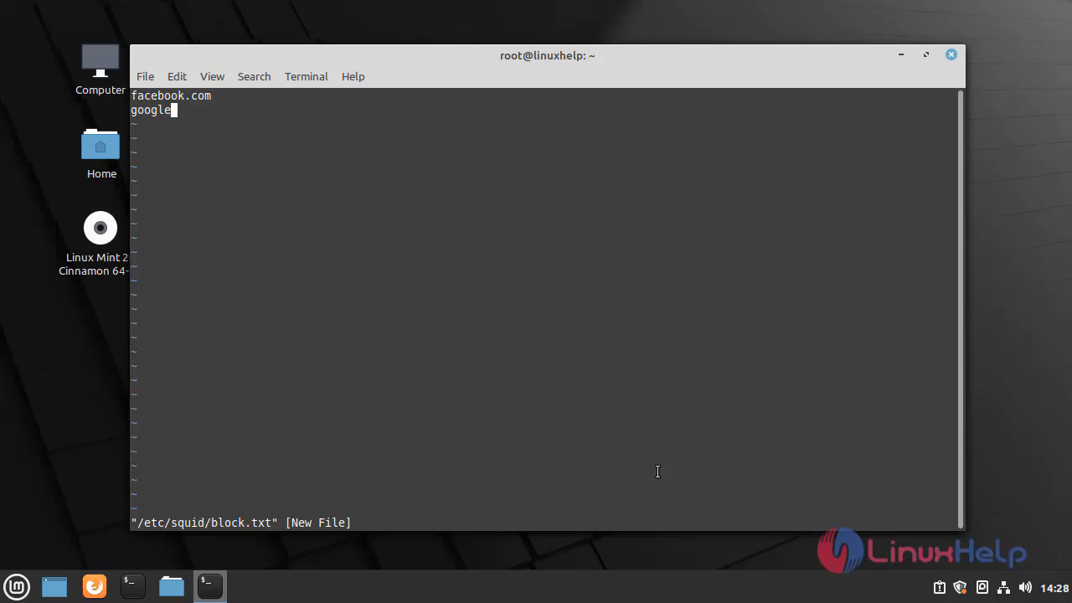
type(".com")
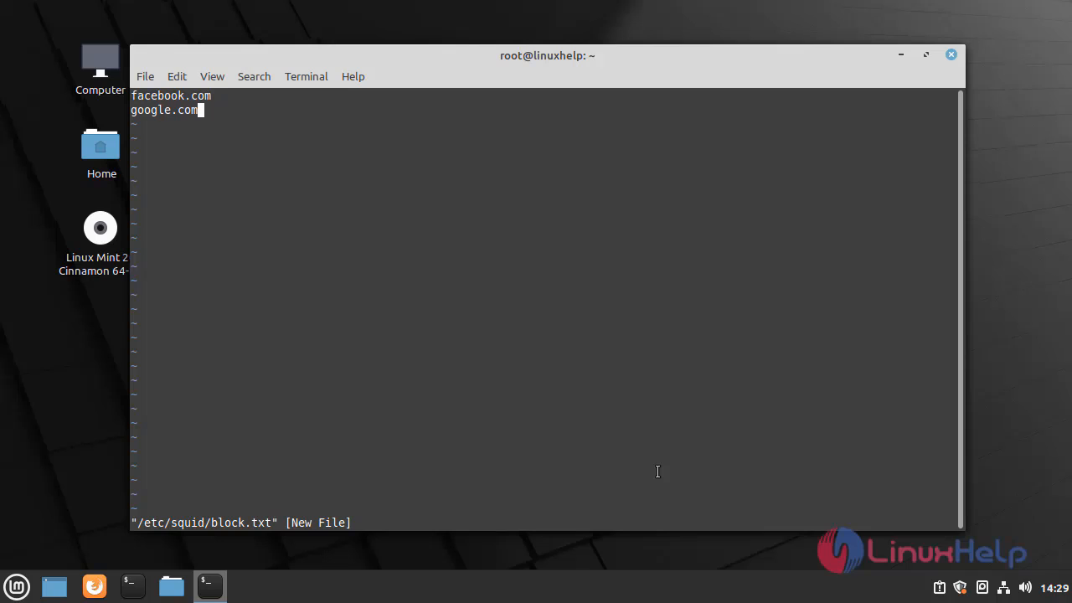
key("Escape")
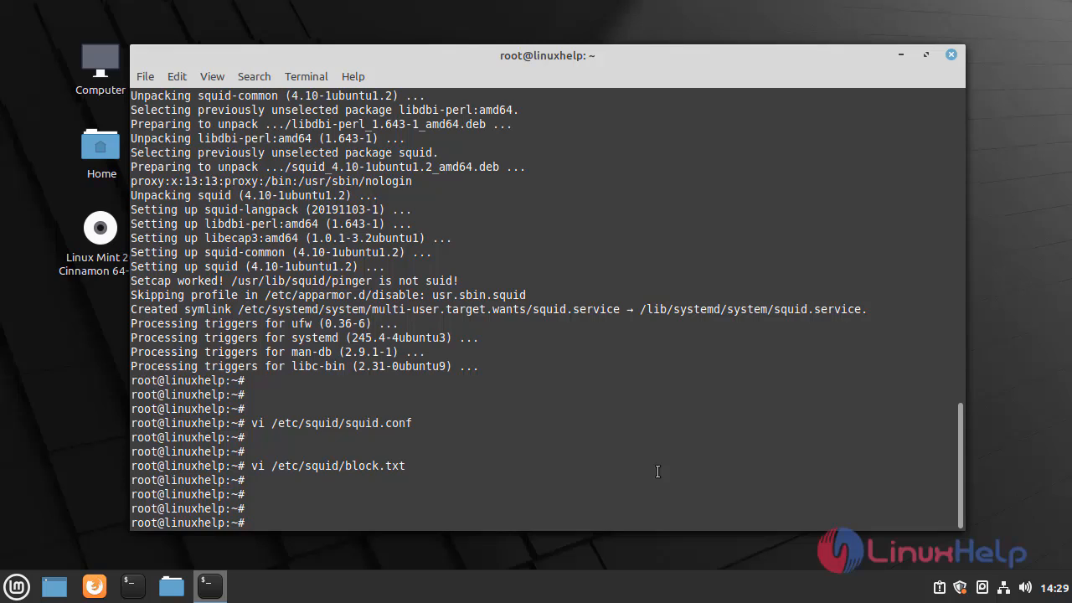
Step: Run service squid reload, then launch Firefox
type("servic")
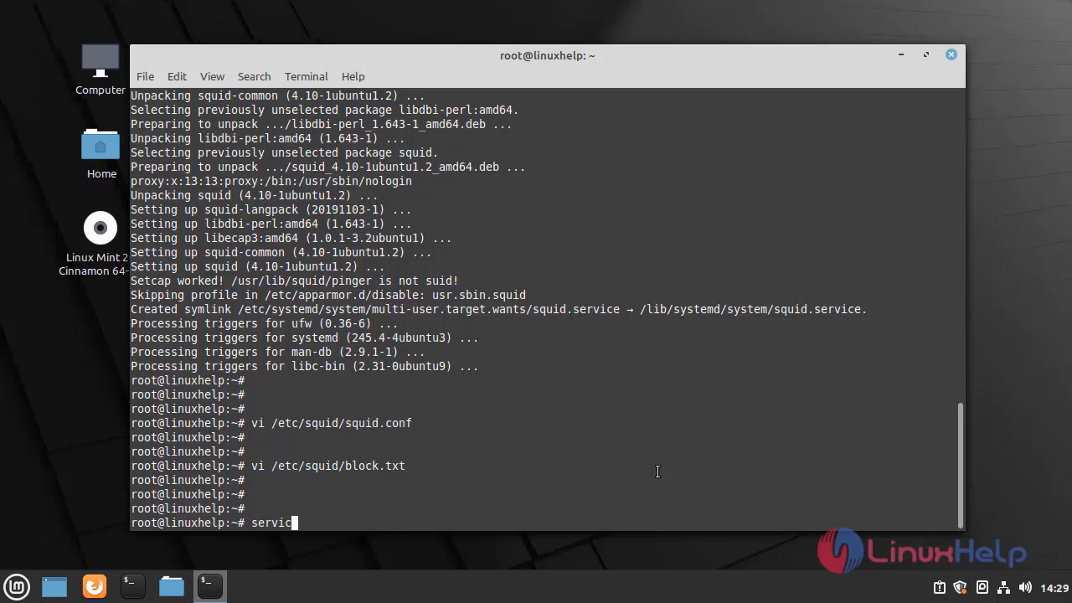
type("e squid")
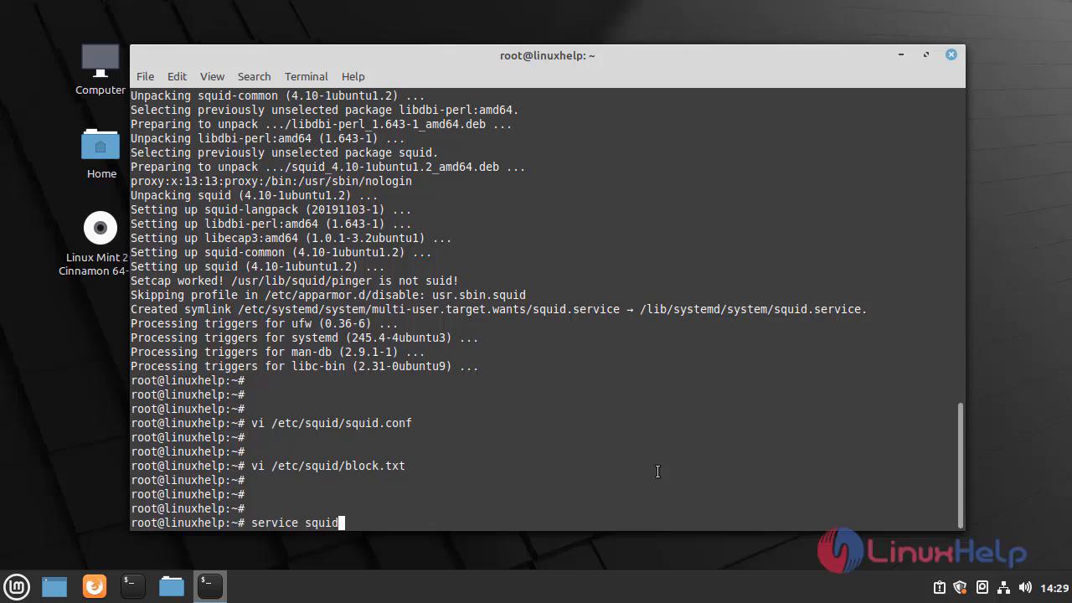
type("reload")
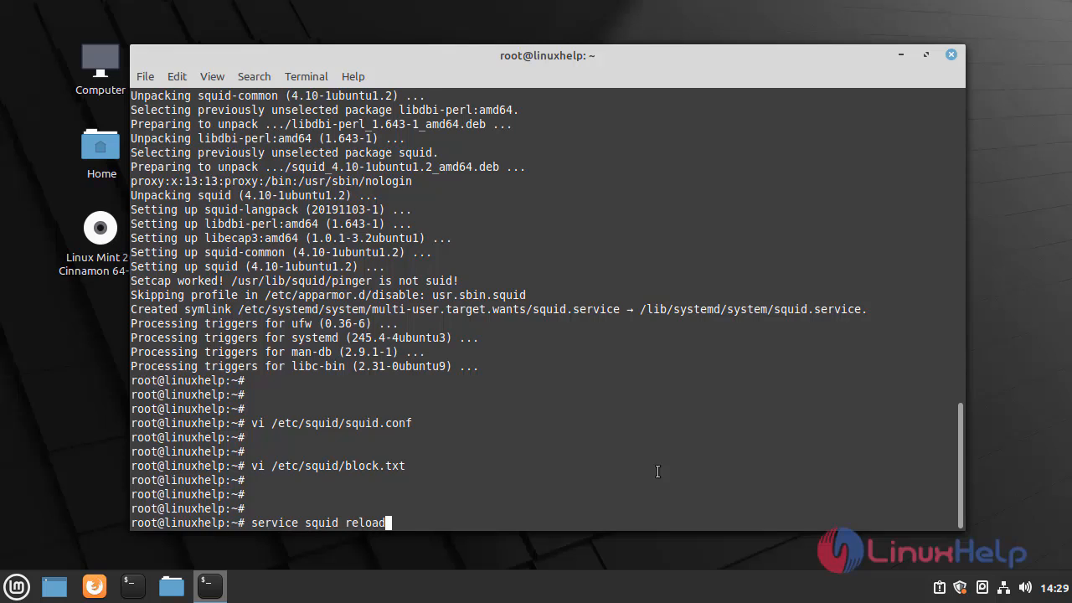
key("Return")
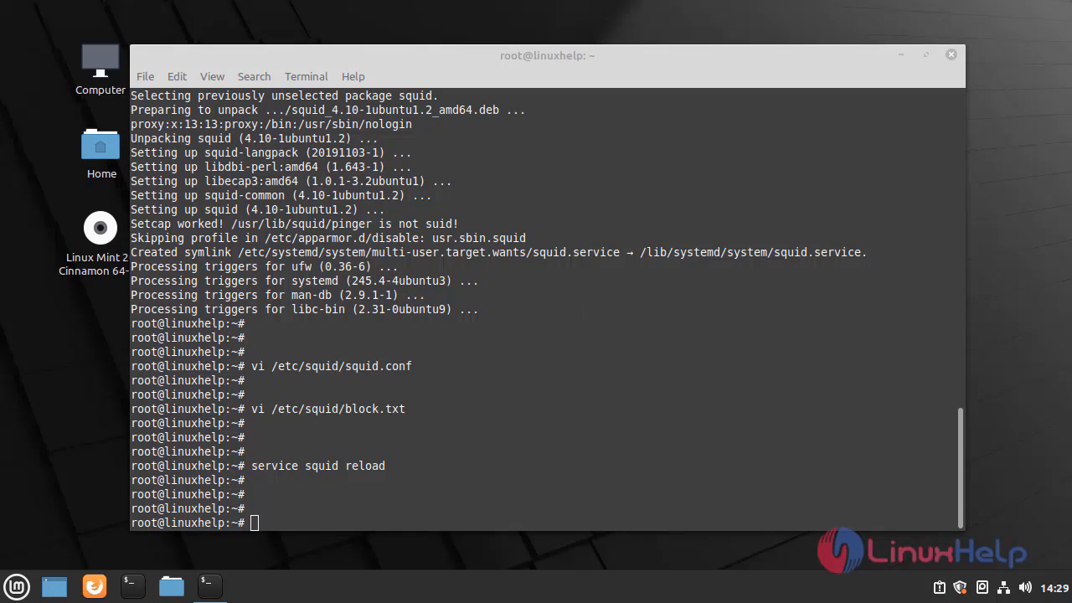
left_click(93, 587)
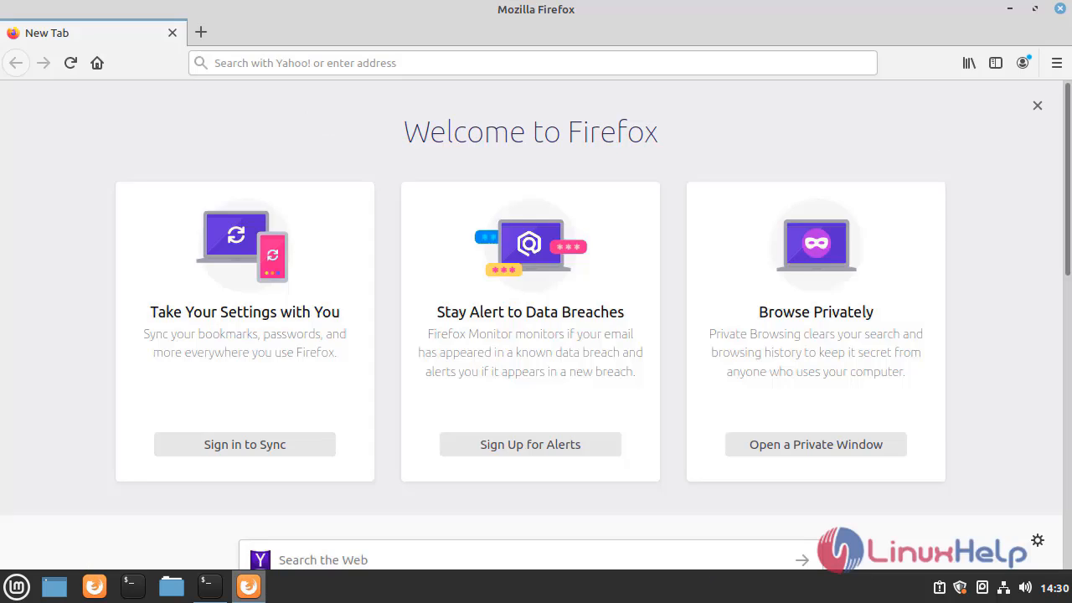
Step: Reach Firefox's Network Settings from Preferences
left_click(1056, 64)
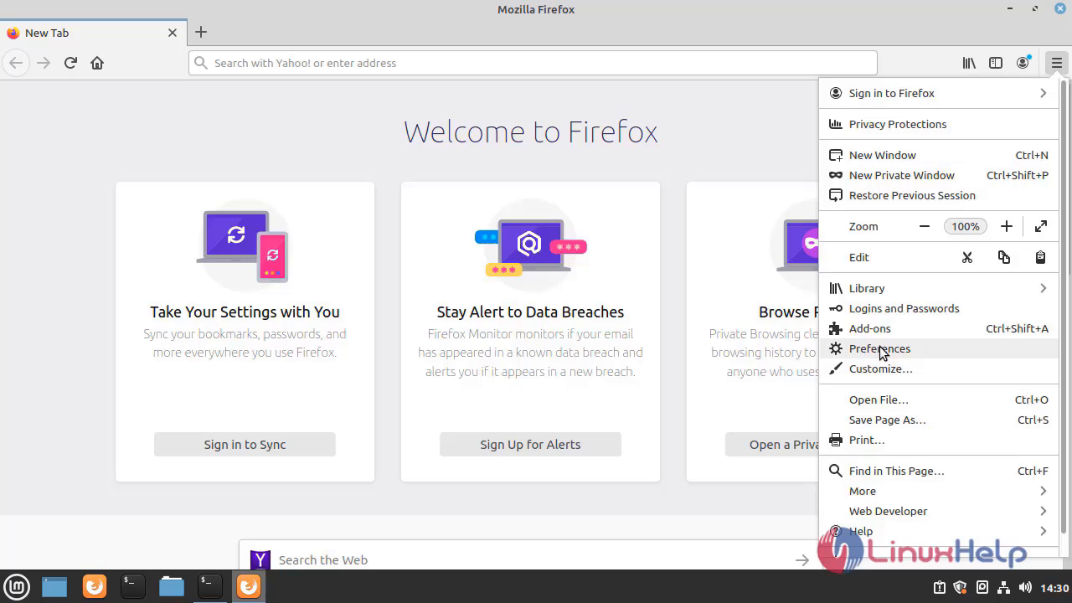
left_click(879, 348)
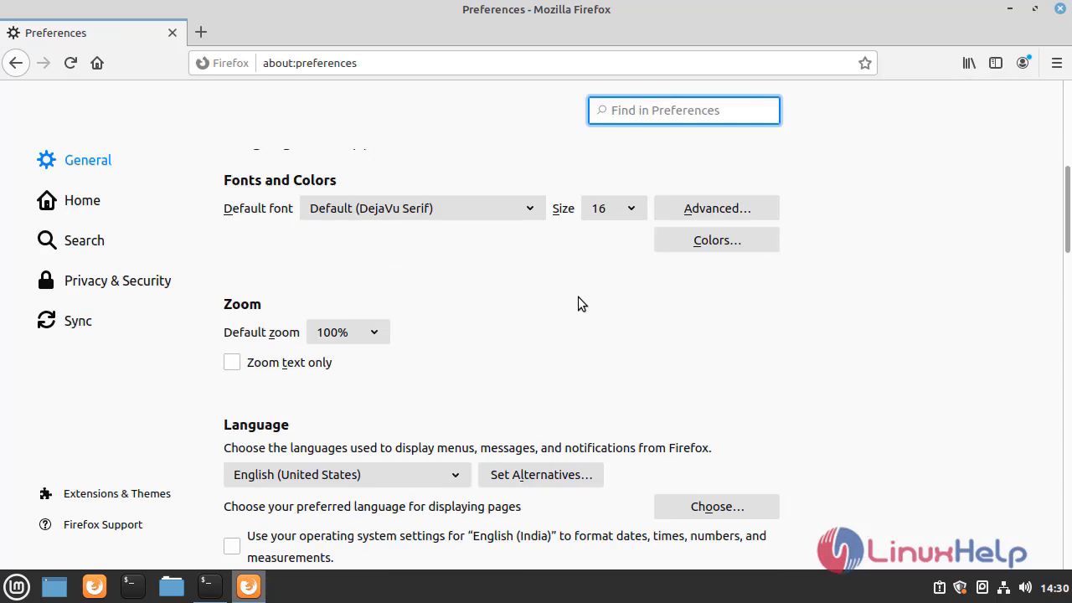
scroll("down", 3)
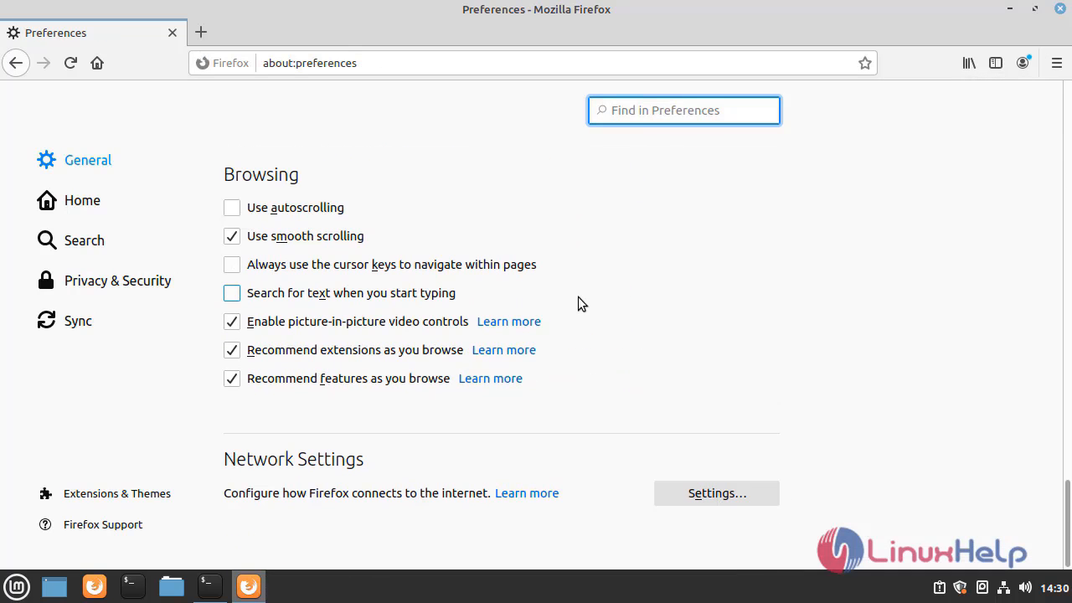
left_click(716, 492)
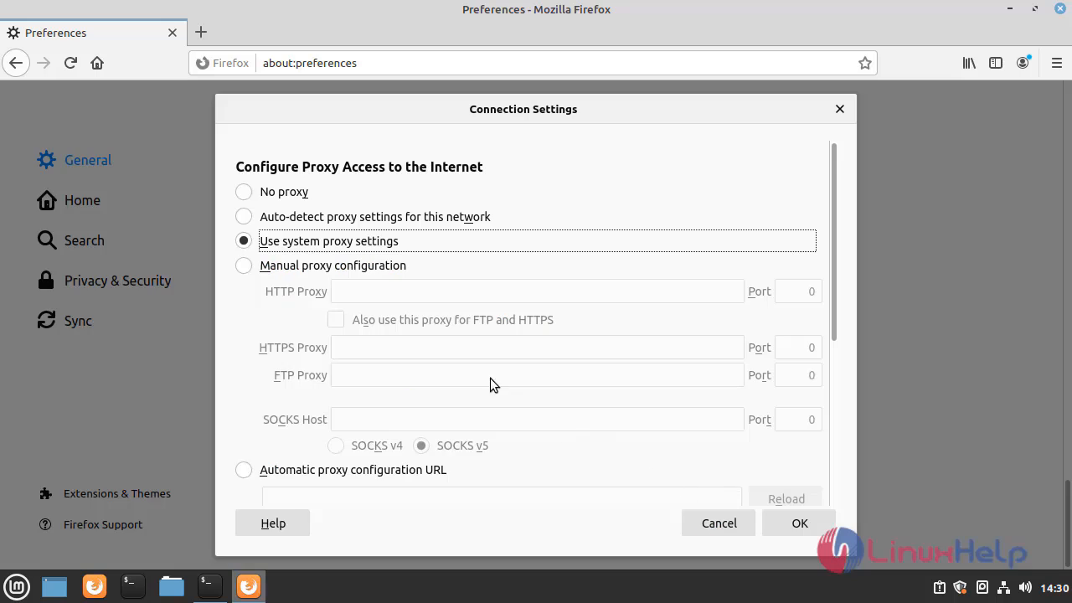
Step: Set a manual HTTP proxy of 192.168.7.236 with its port
left_click(245, 264)
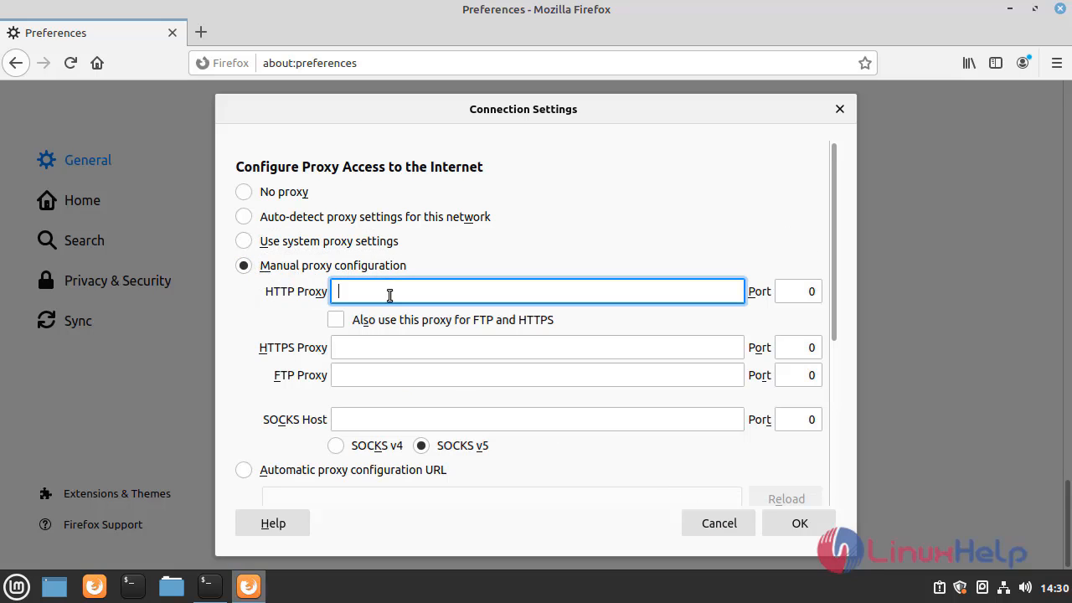
type("1")
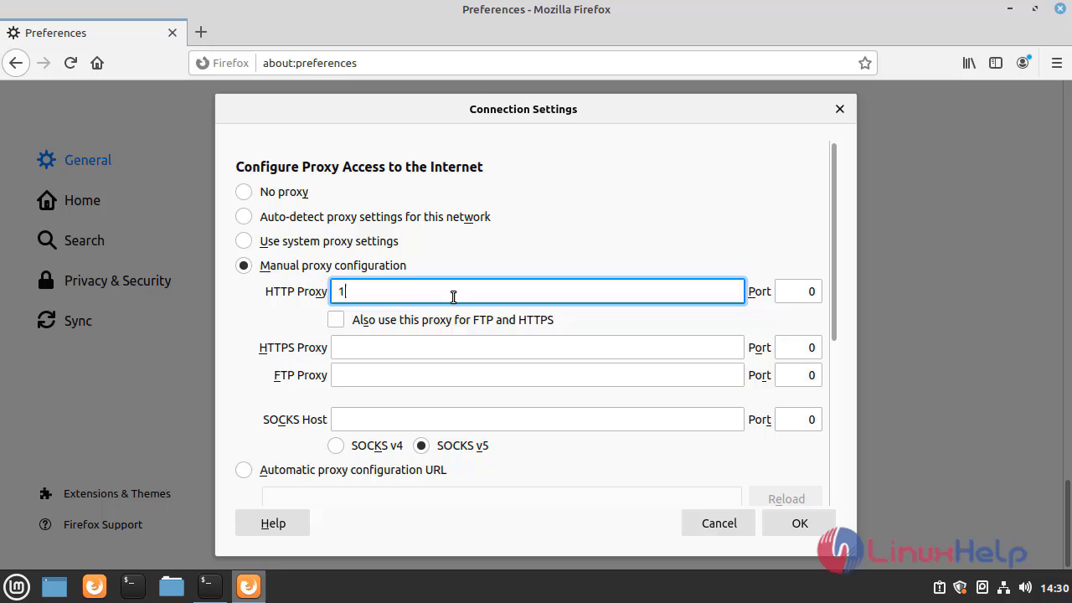
type("92.168.7.236")
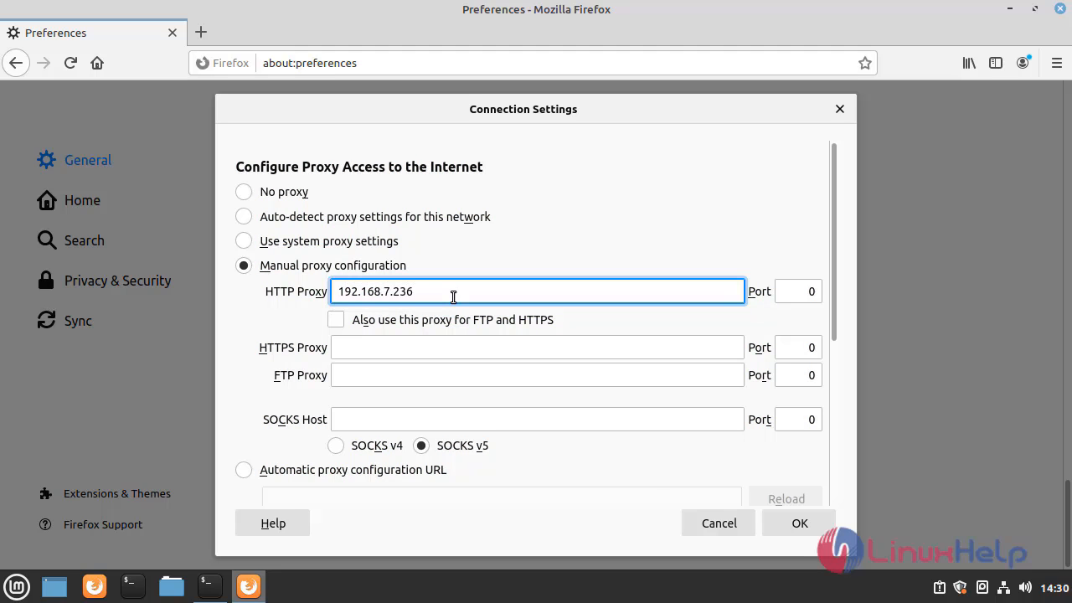
type("312")
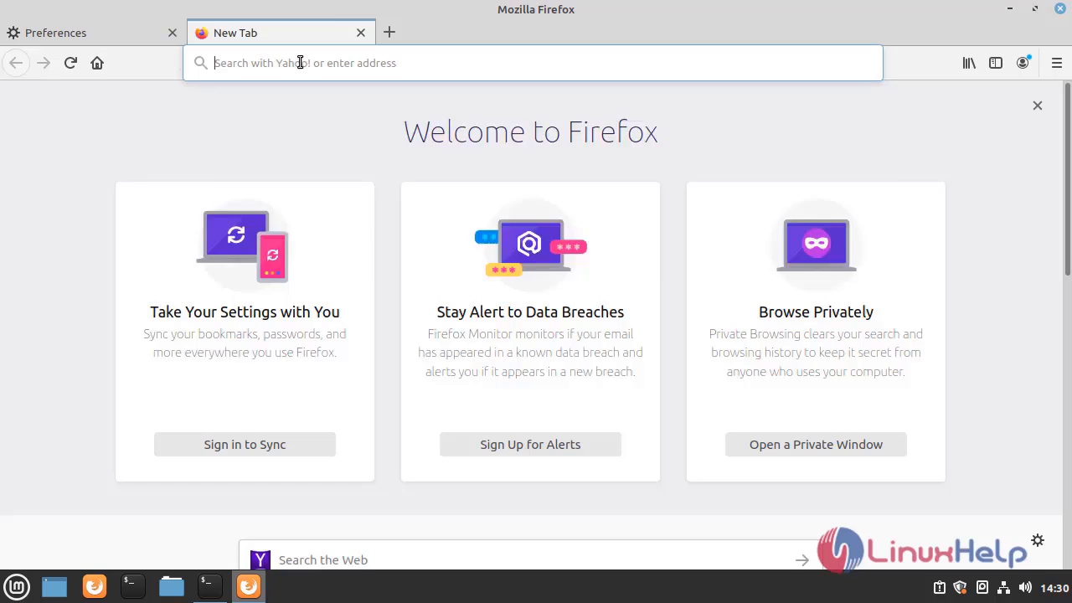
Step: Visit facebook.com and get Squid's Access Denied error page
left_click(331, 62)
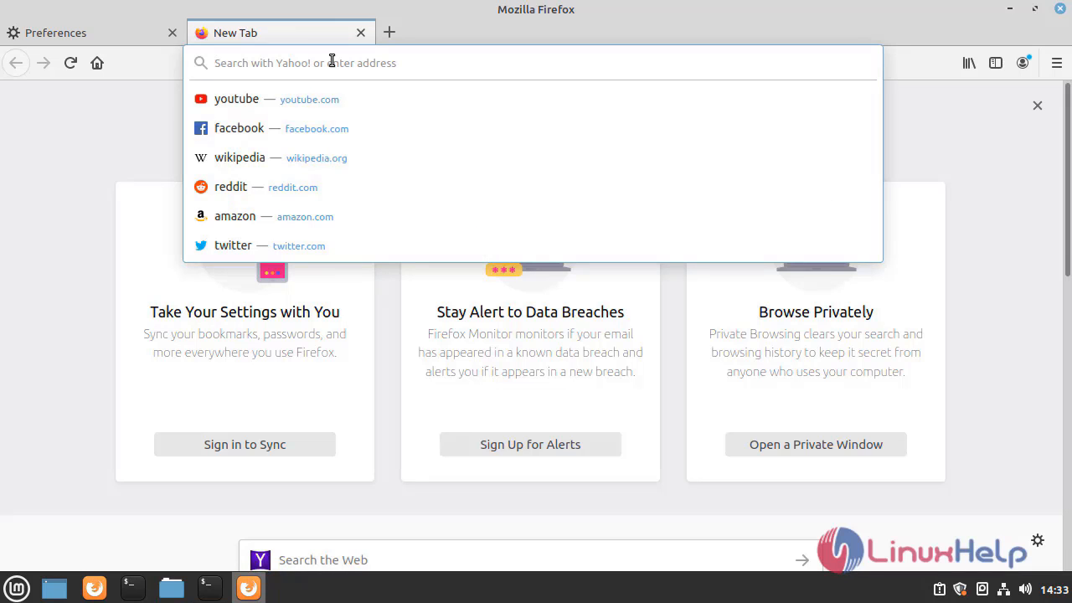
type("facebook.com")
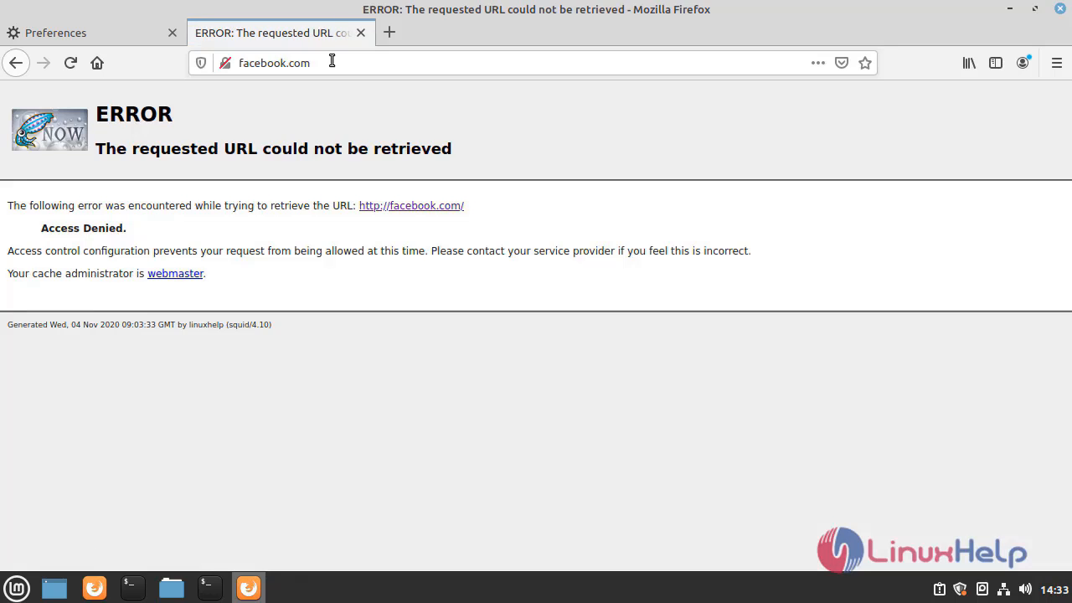
mouse_move(389, 50)
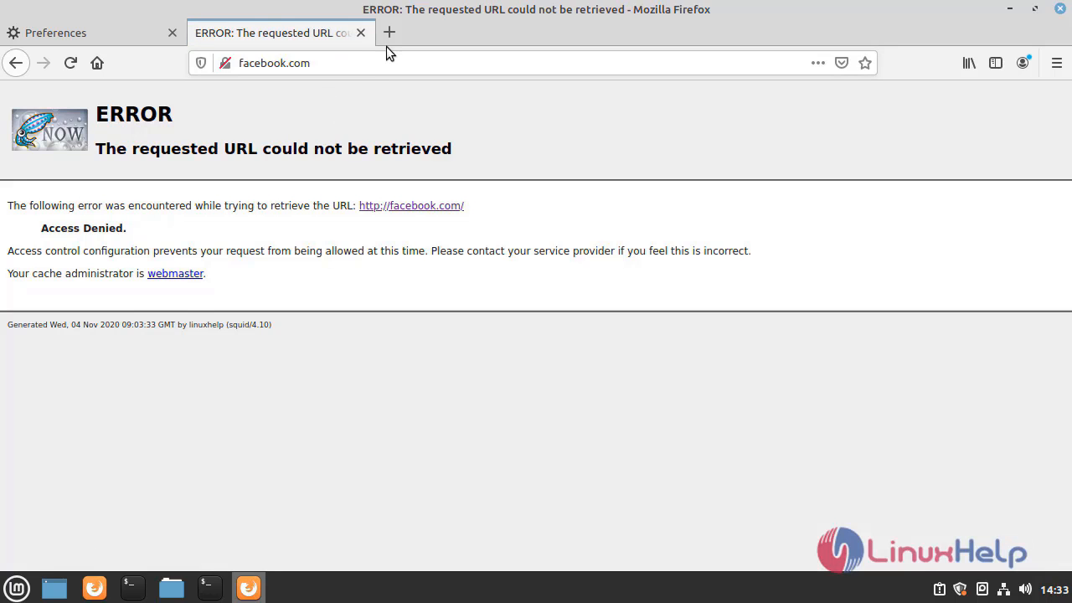
Step: In a new tab, try other listed sites (google, instagram) to confirm they are refused
left_click(395, 32)
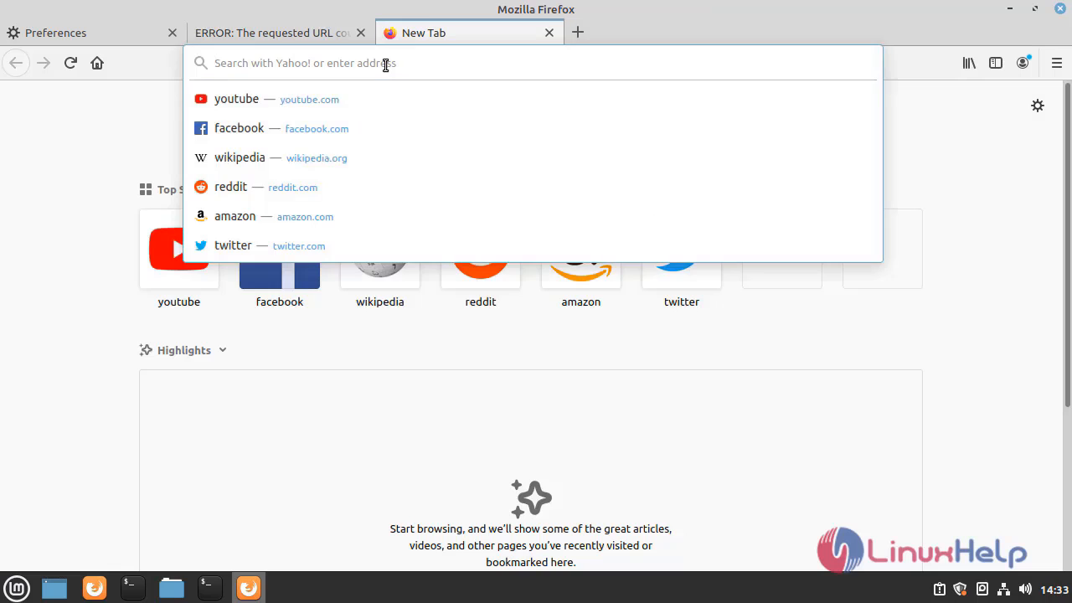
type("google")
type("i")
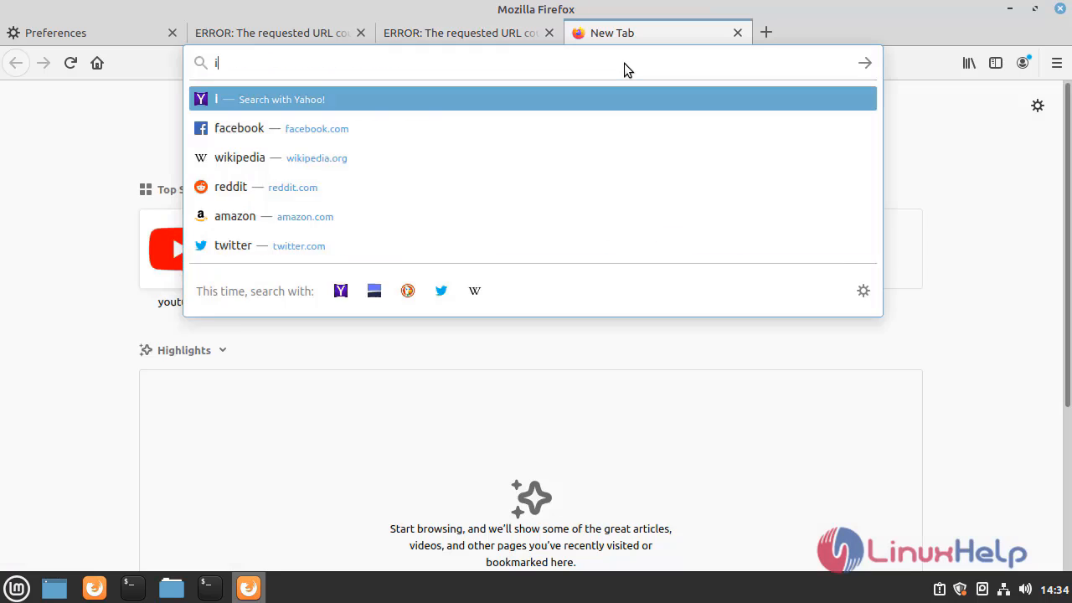
type("nstagra")
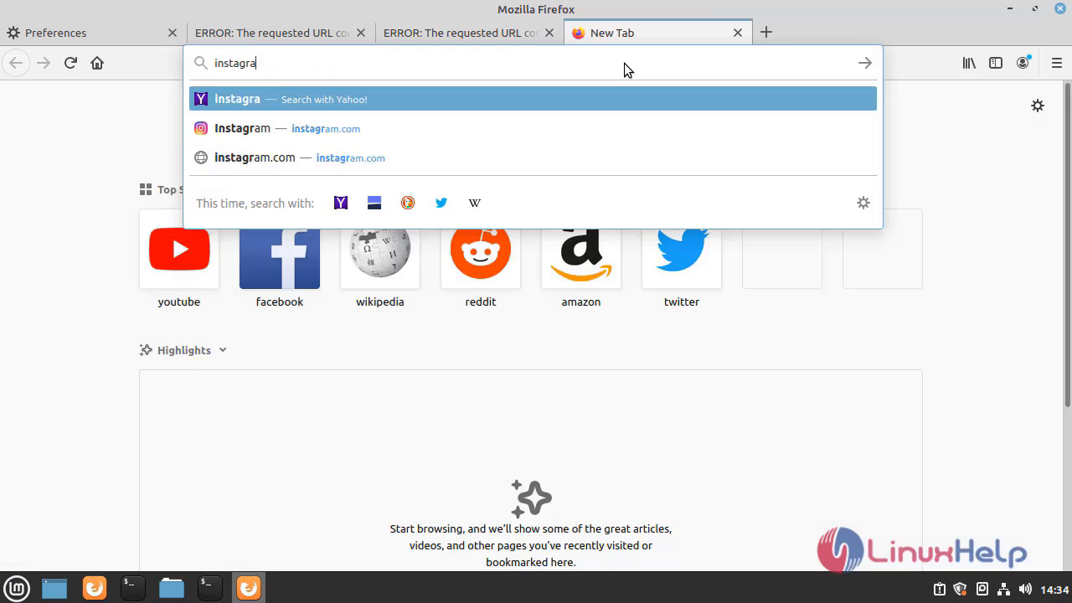